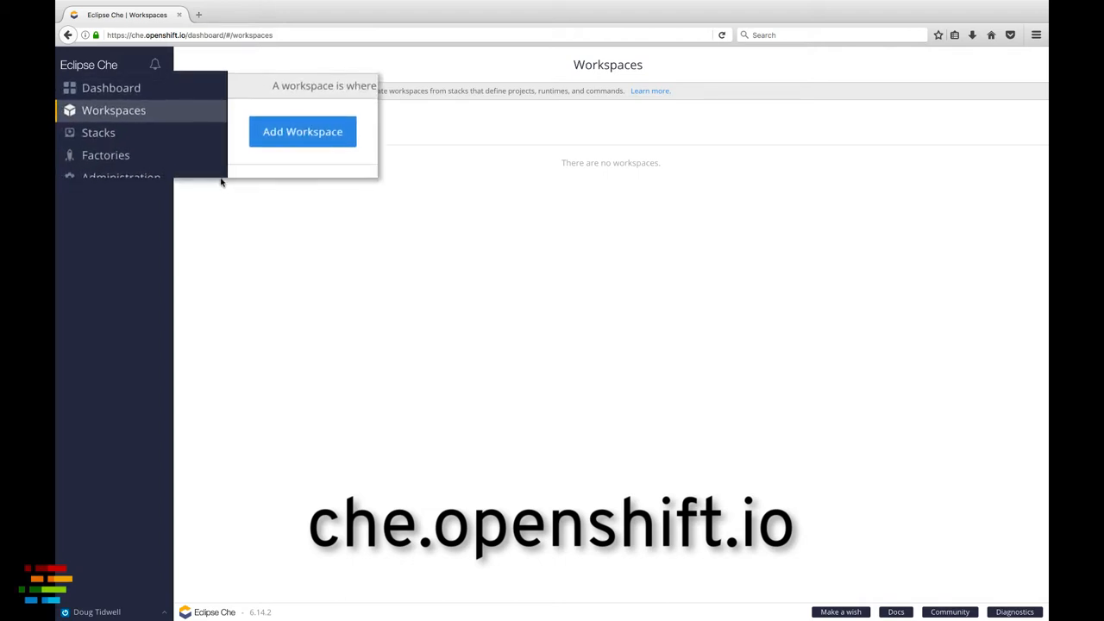
pyautogui.moveTo(204, 117)
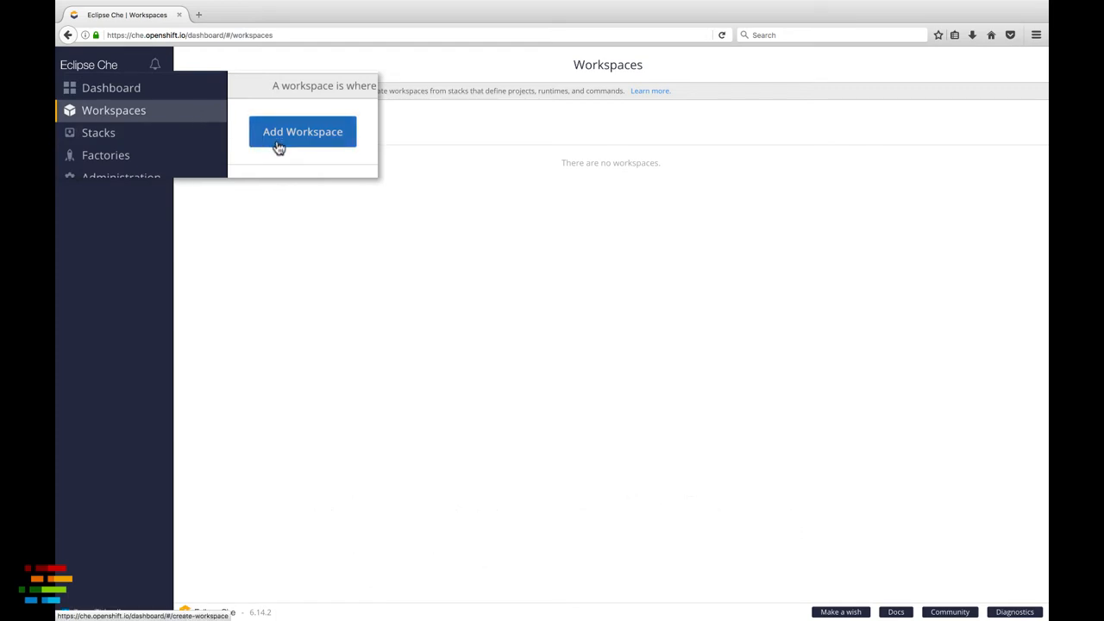
# Start adding a new workspace from the empty Workspaces page.
pyautogui.click(301, 131)
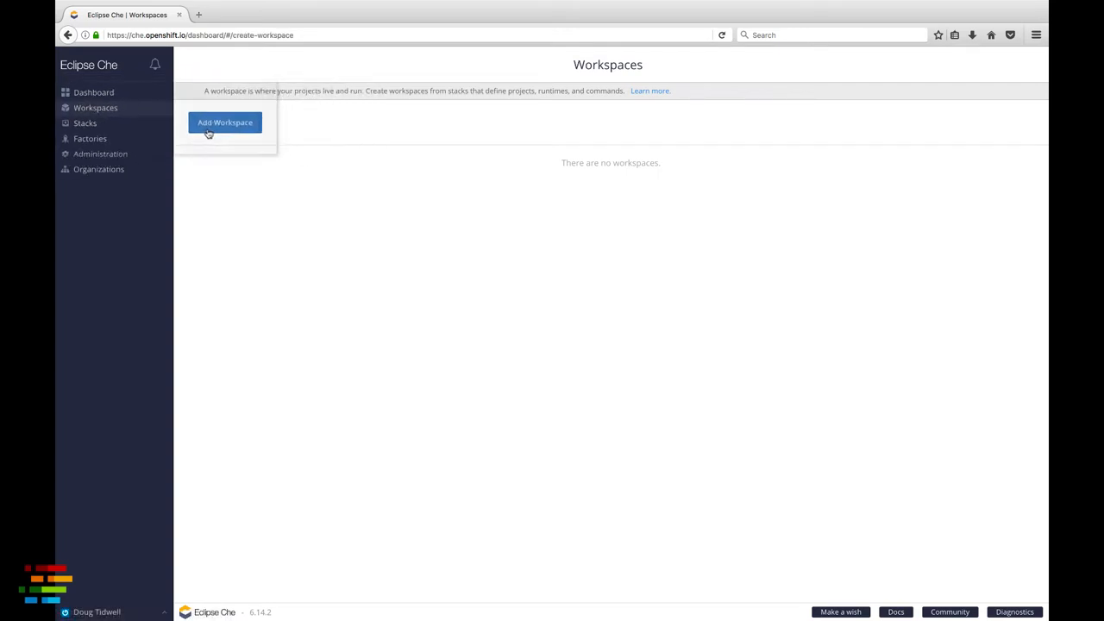
# Name the workspace PetClinic and choose the Java CentOS stack from Quick Start.
pyautogui.click(224, 123)
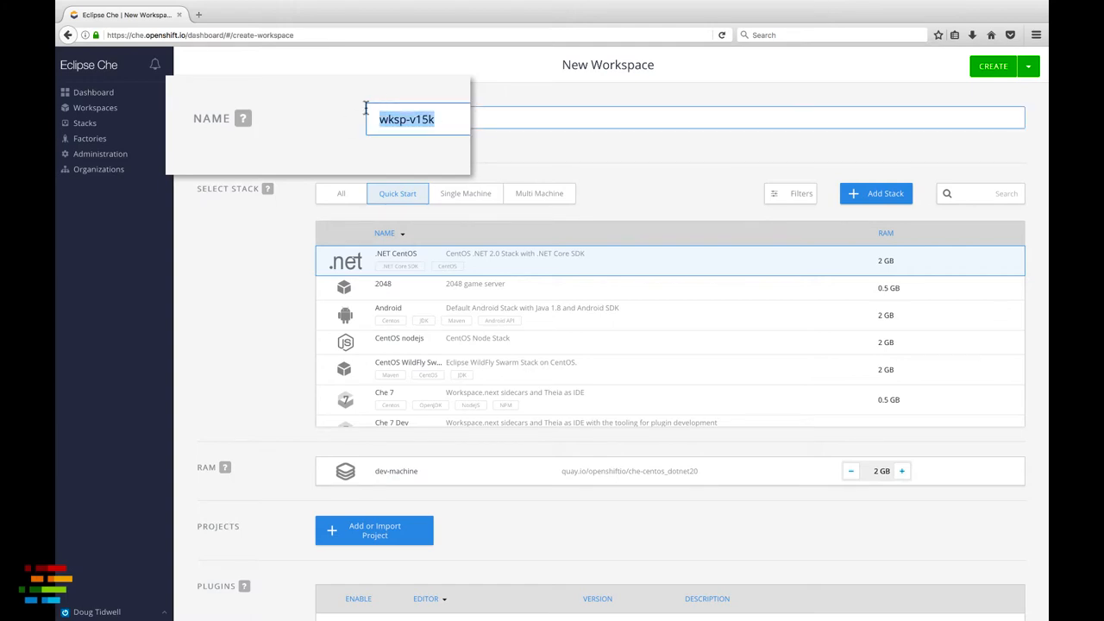
pyautogui.write('PetClinic')
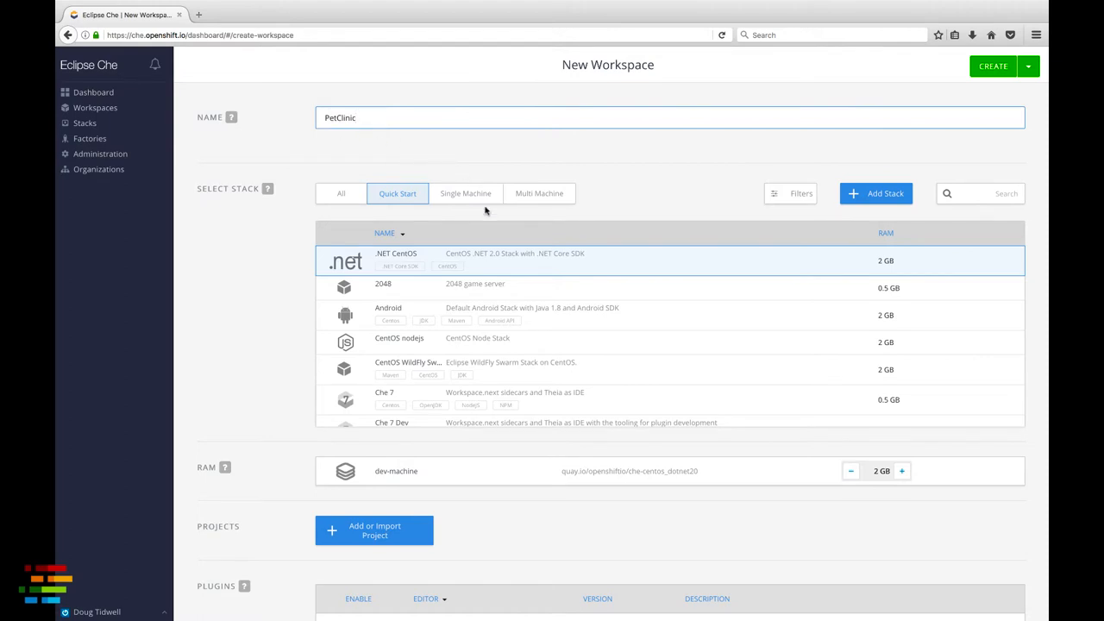
pyautogui.scroll(-3)
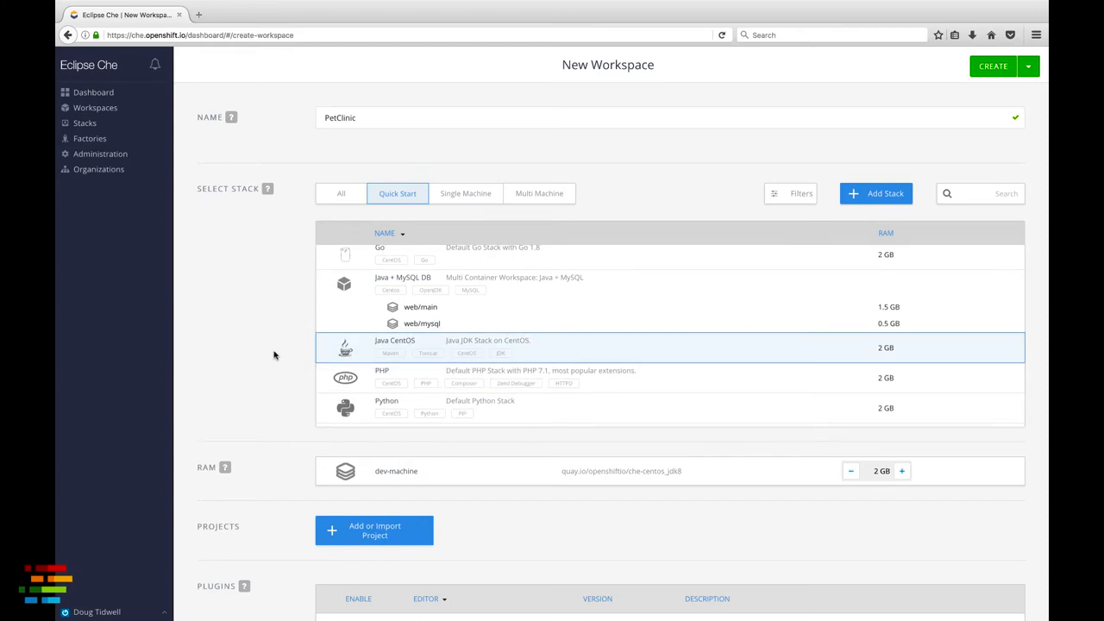
pyautogui.scroll(-3)
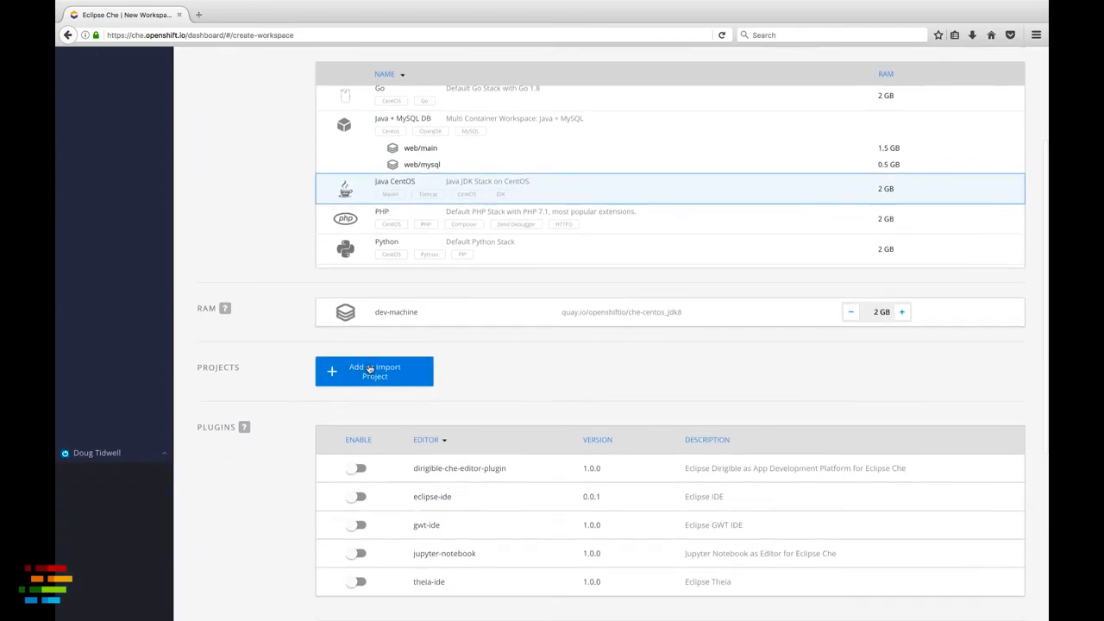
pyautogui.click(372, 371)
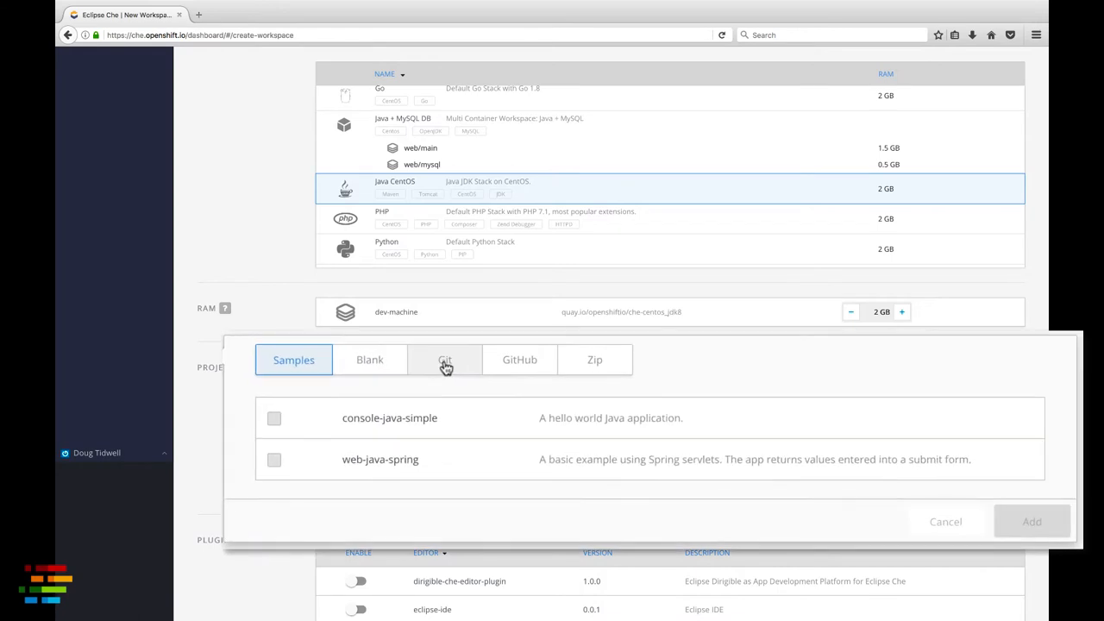
pyautogui.click(445, 361)
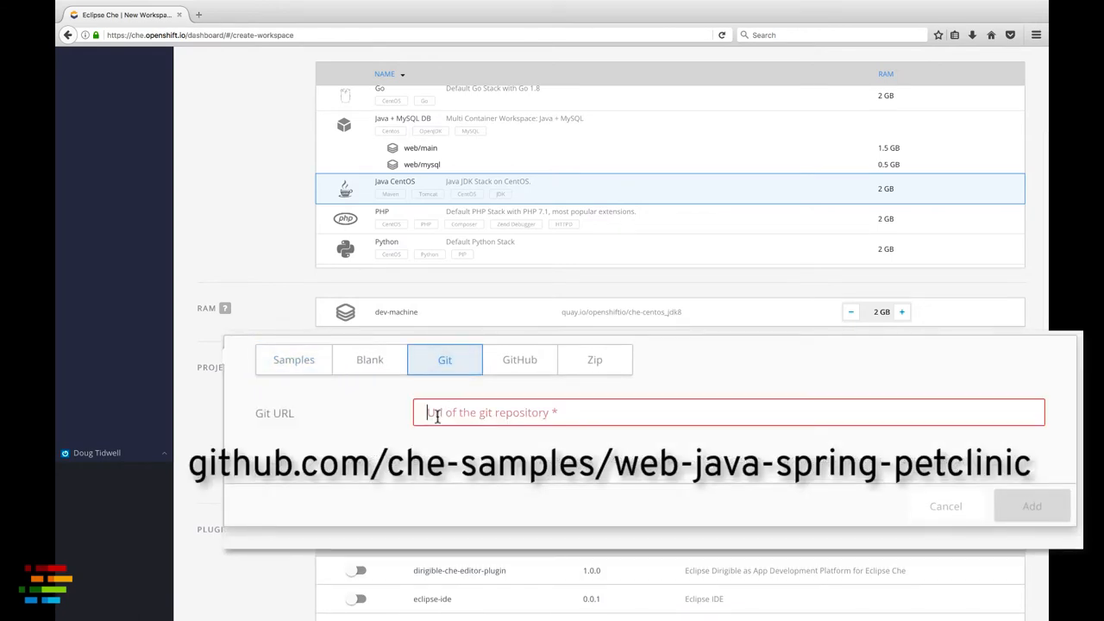
pyautogui.write('https://github.com/che-samples/web-java-spring-petclinic')
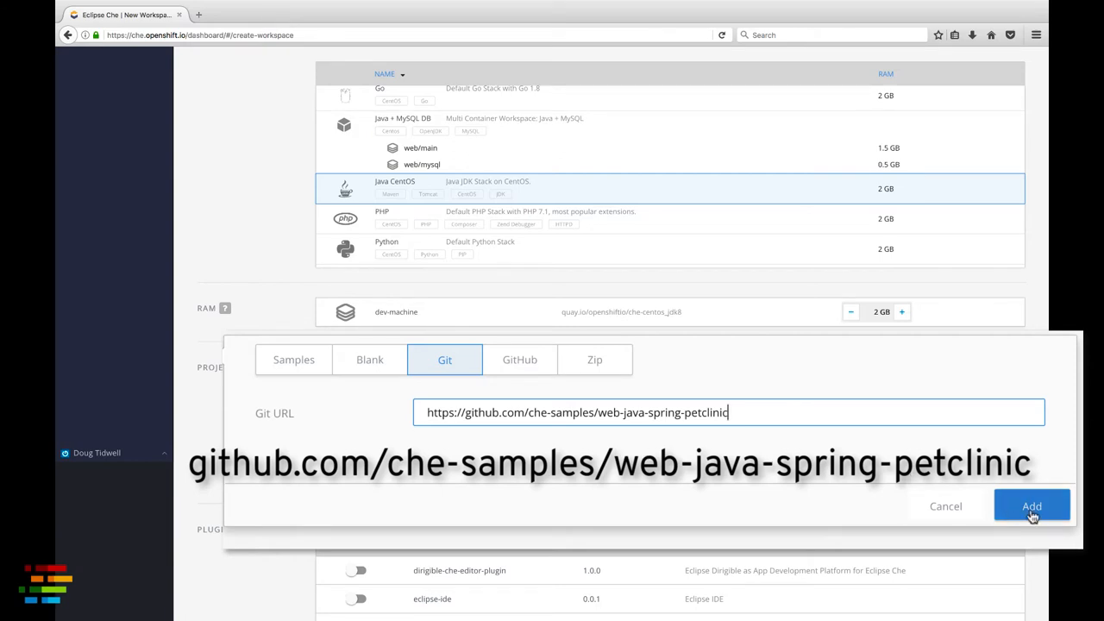
pyautogui.click(1031, 507)
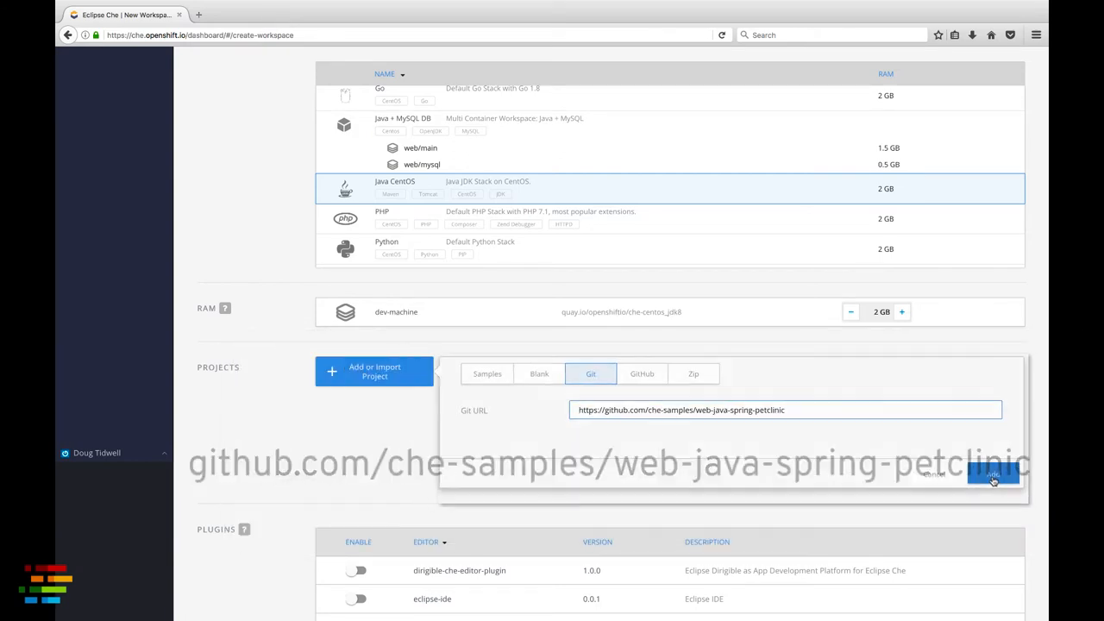
pyautogui.click(992, 474)
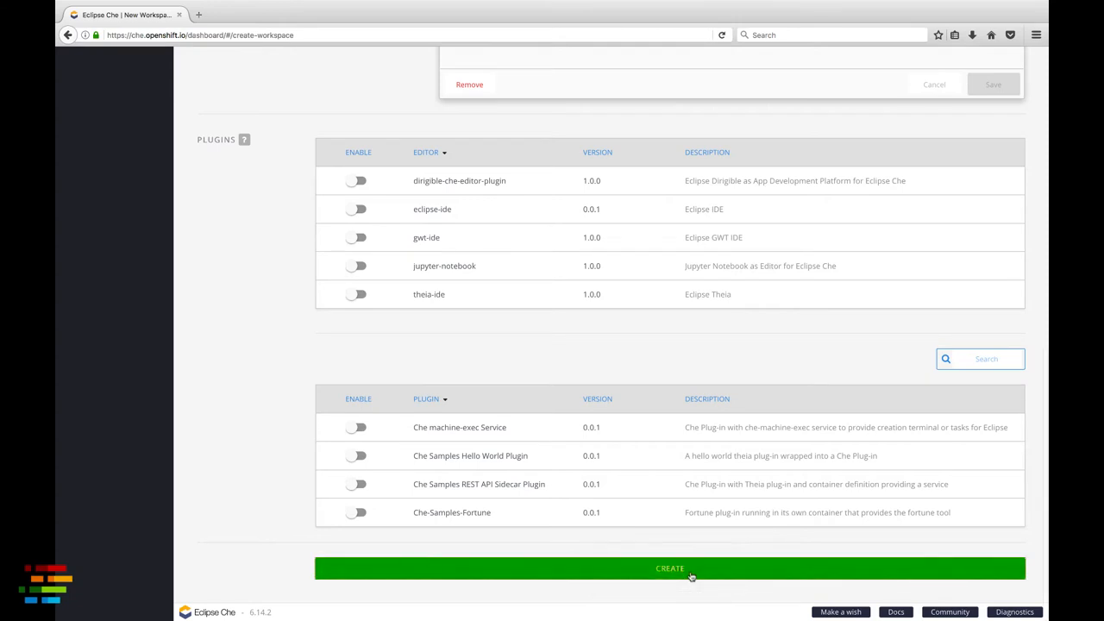
# Create the PetClinic workspace and open it in the IDE.
pyautogui.click(669, 567)
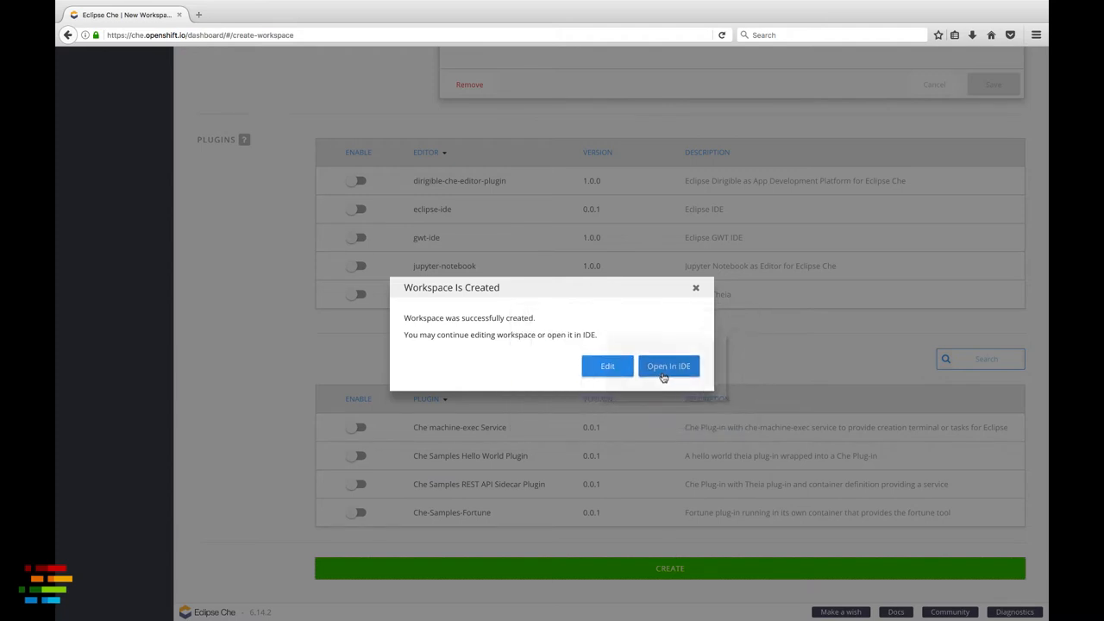
pyautogui.click(669, 365)
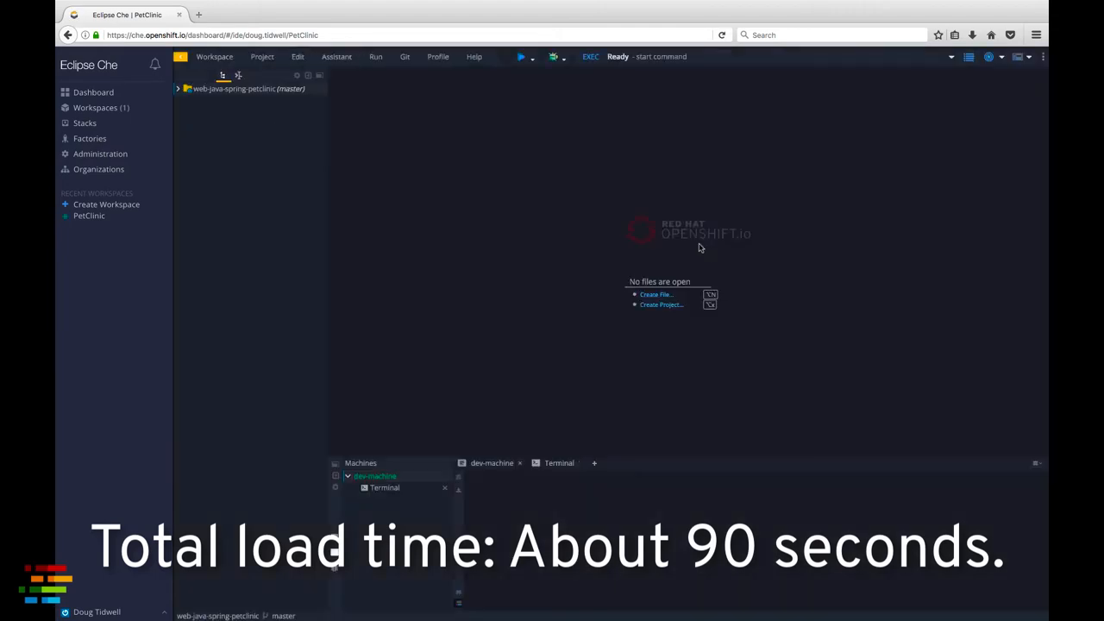
pyautogui.click(491, 462)
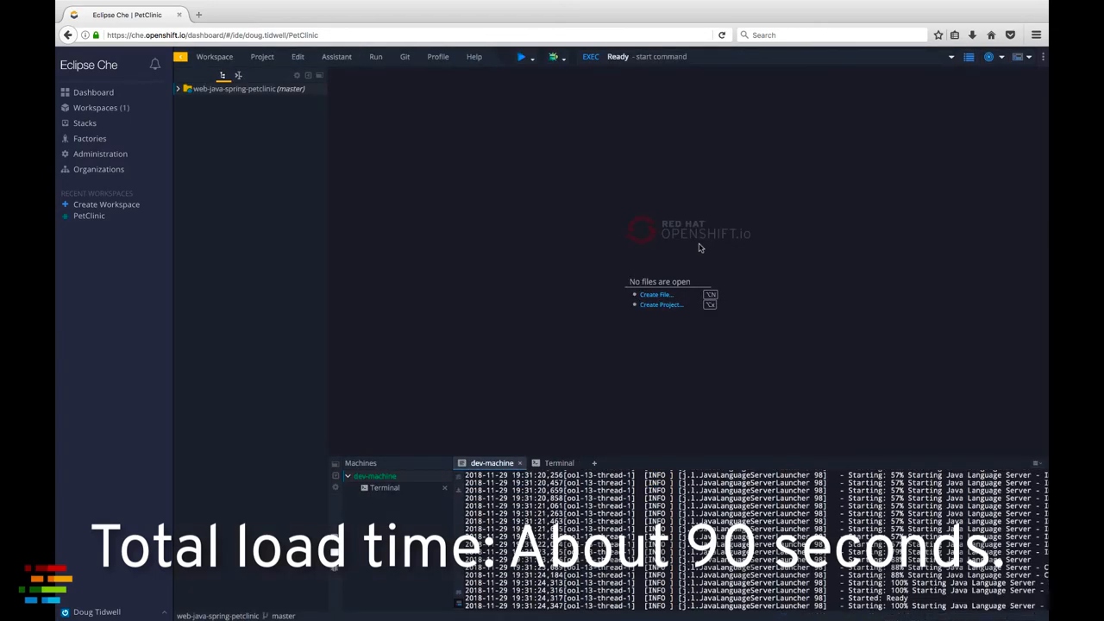
pyautogui.moveTo(390, 276)
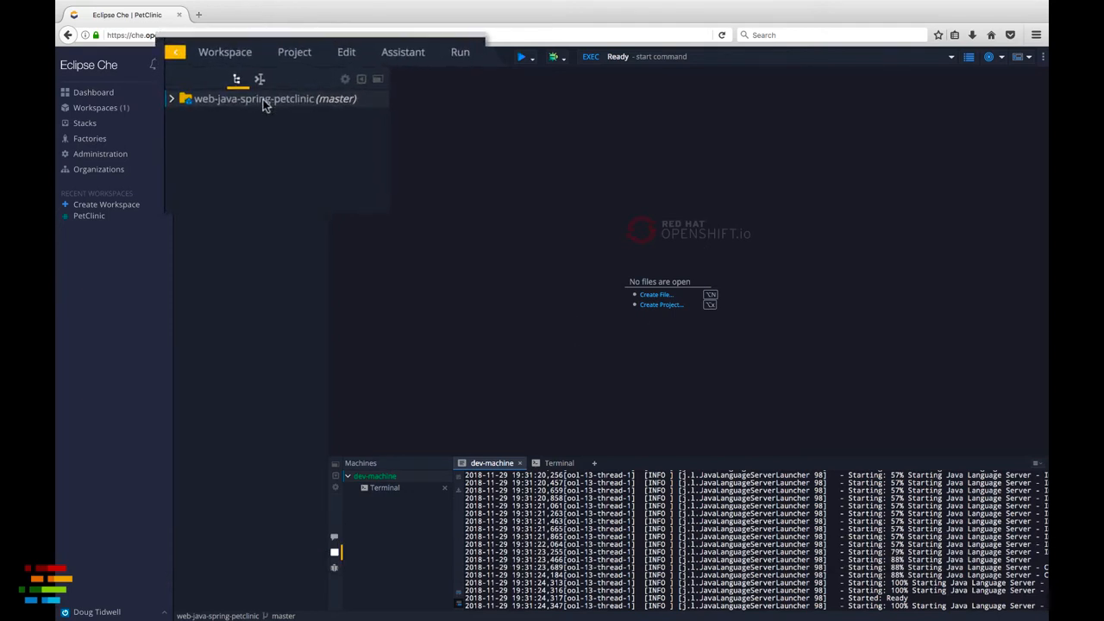
# Reconfigure web-java-spring-petclinic as a Java Maven project and save.
pyautogui.click(293, 51)
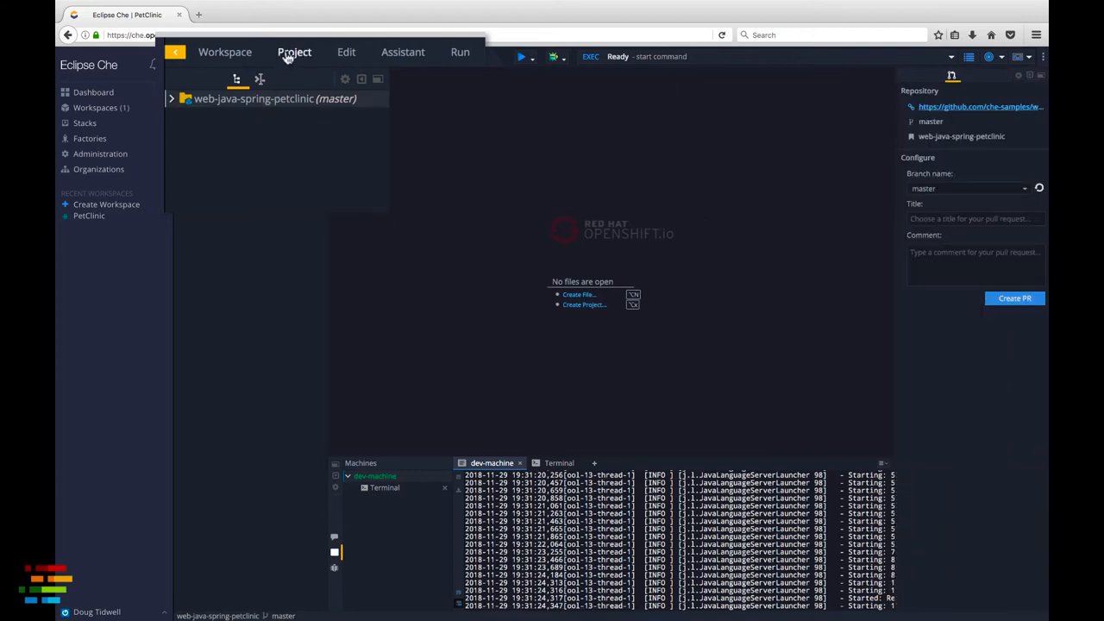
pyautogui.click(293, 52)
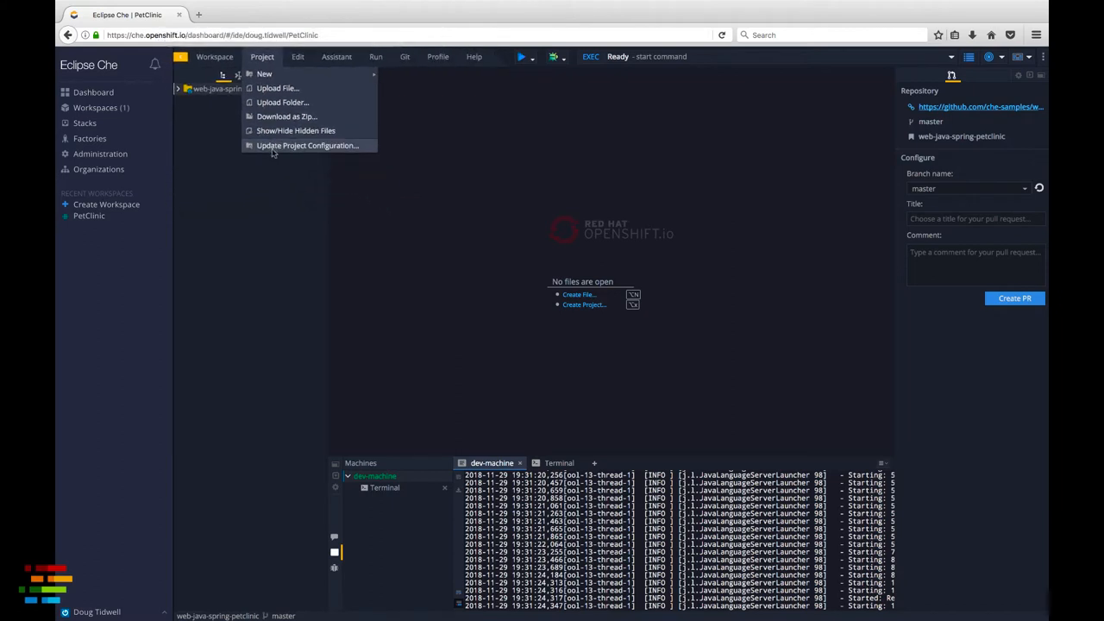
pyautogui.click(306, 144)
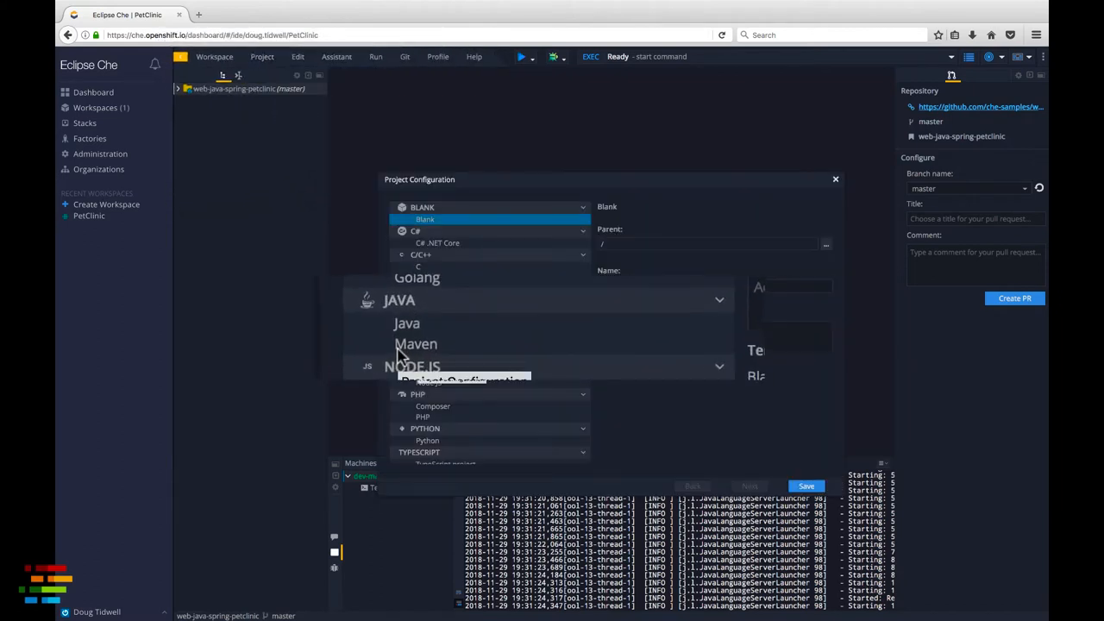
pyautogui.click(415, 343)
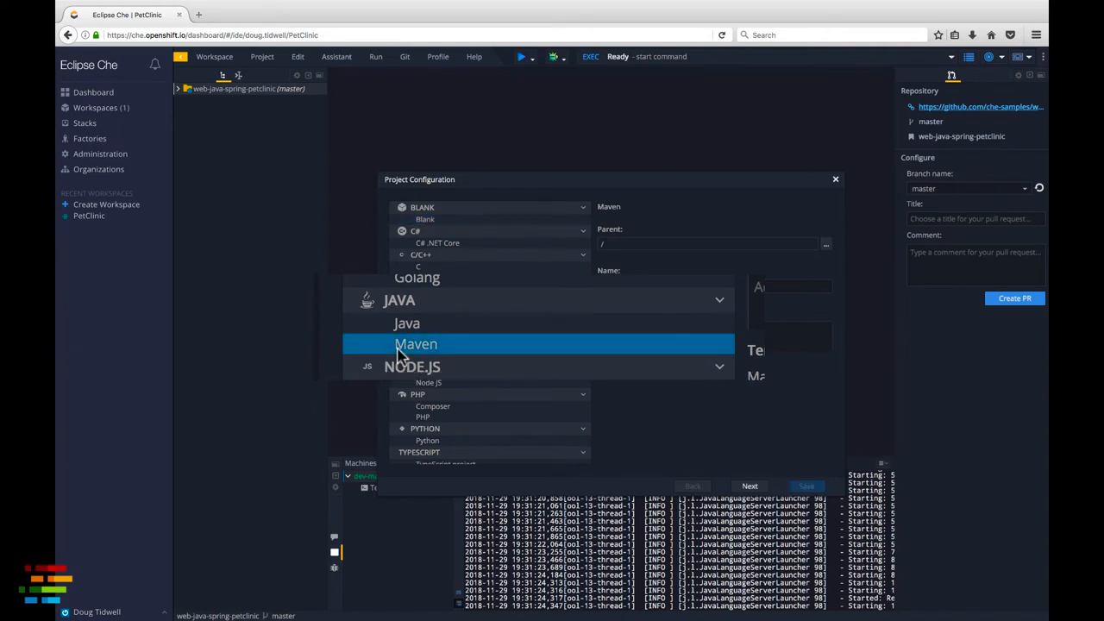
pyautogui.click(416, 343)
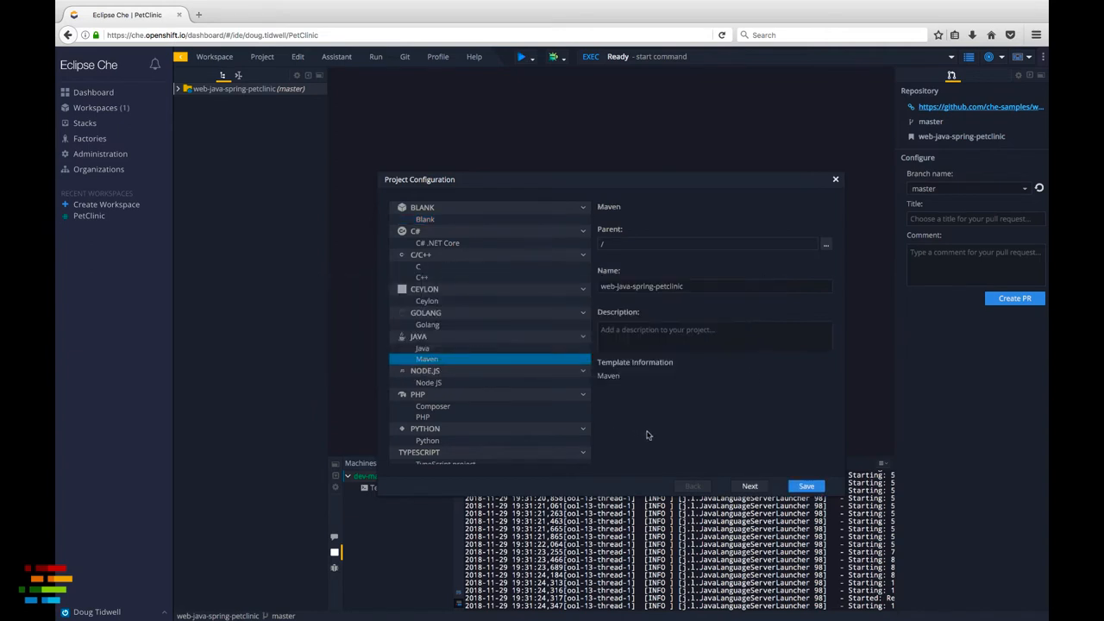
pyautogui.click(805, 486)
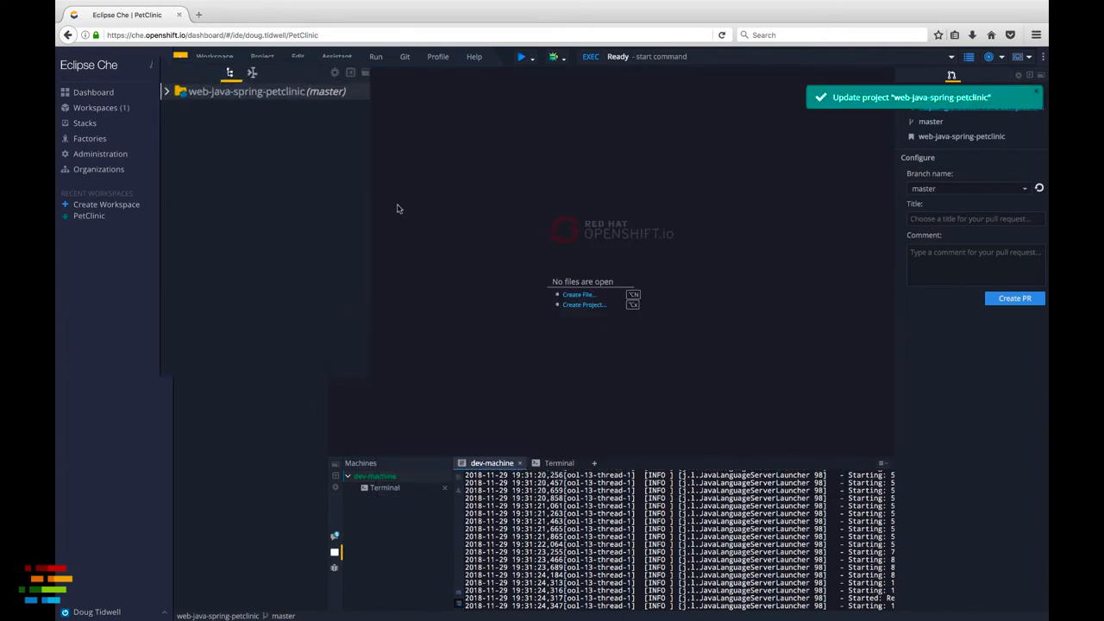
# Expand src/main/java/org.springframework.samples/model and open Pet.java in the editor.
pyautogui.click(165, 90)
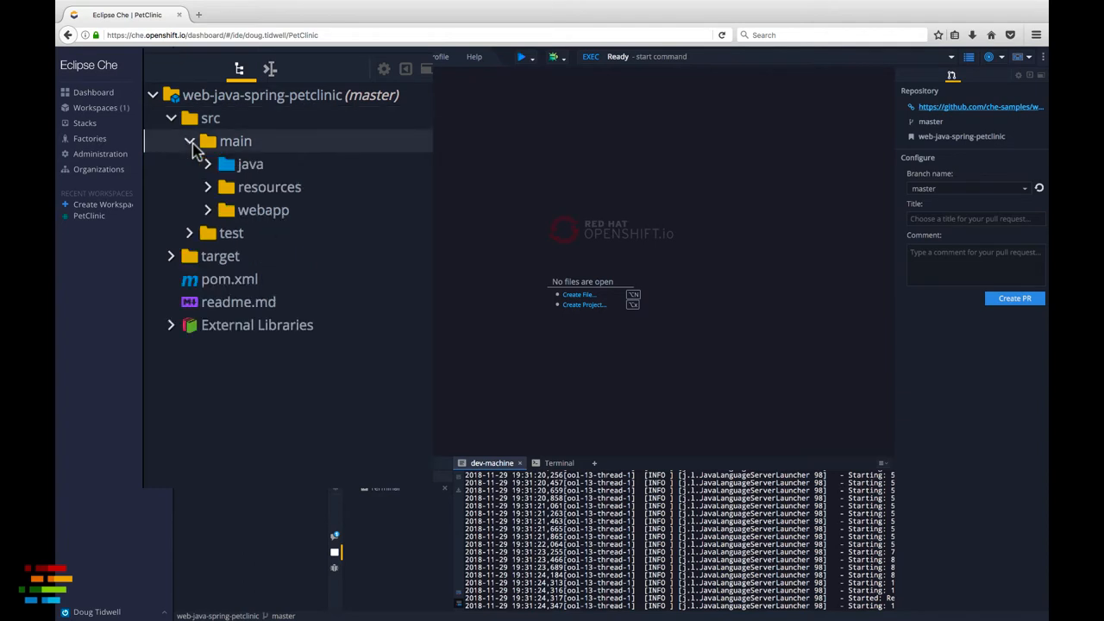
pyautogui.click(250, 164)
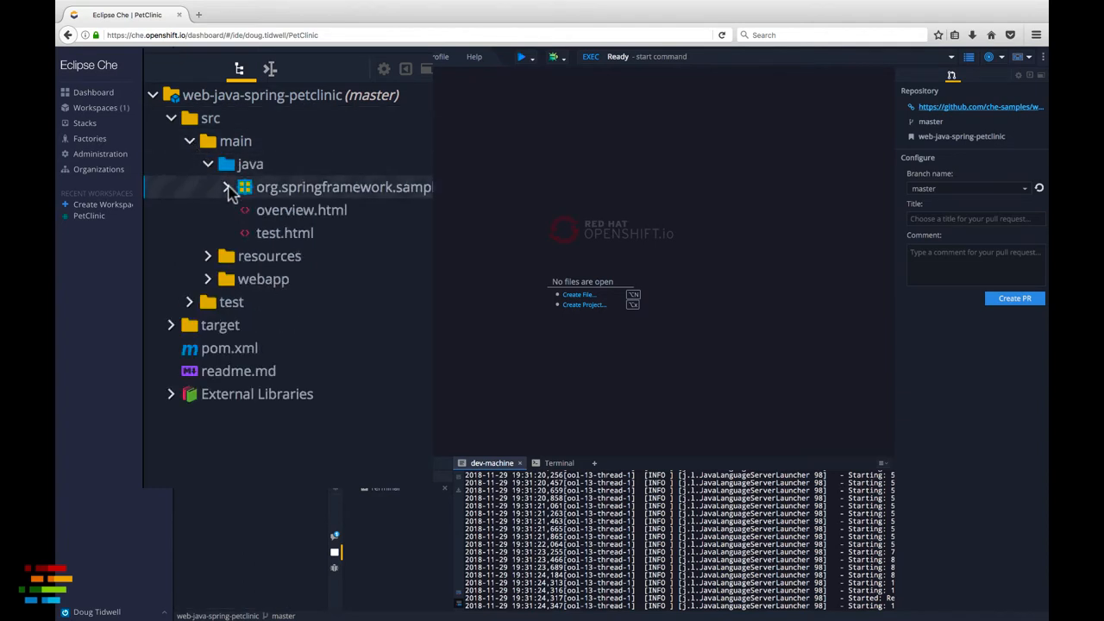
pyautogui.click(227, 186)
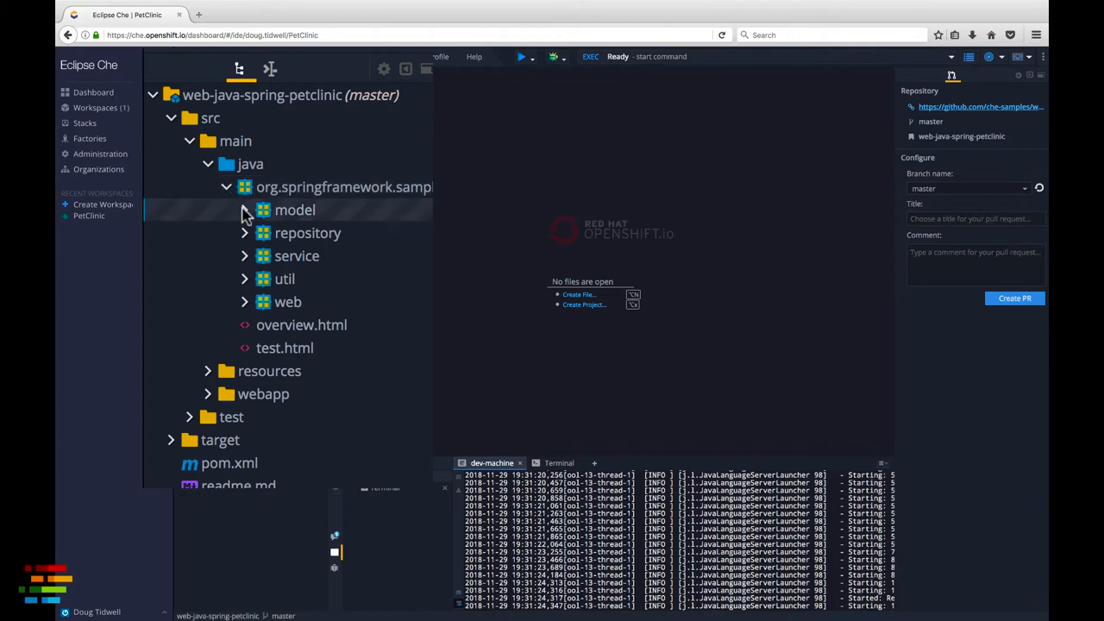
pyautogui.click(245, 210)
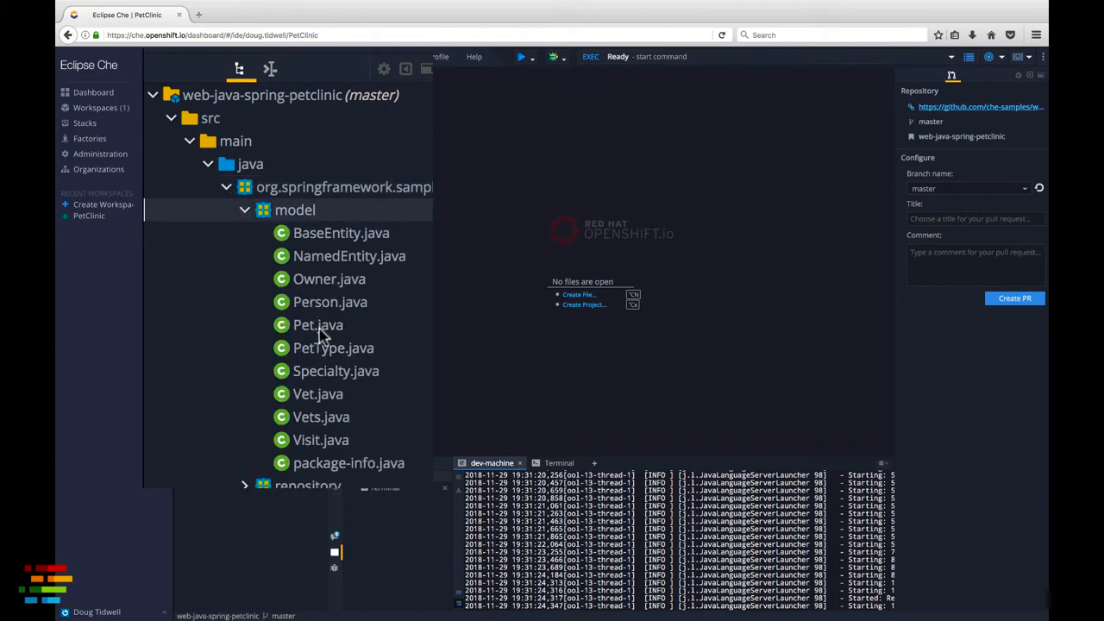
pyautogui.doubleClick(317, 324)
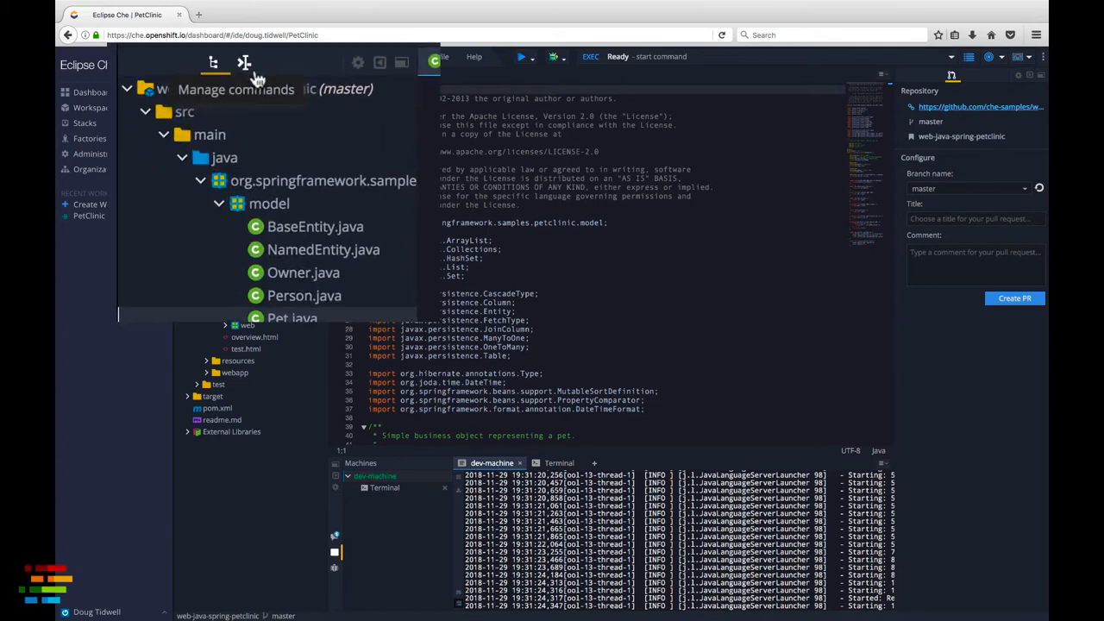
# Apply the build command to the petclinic project and run it to BUILD SUCCESS.
pyautogui.click(214, 62)
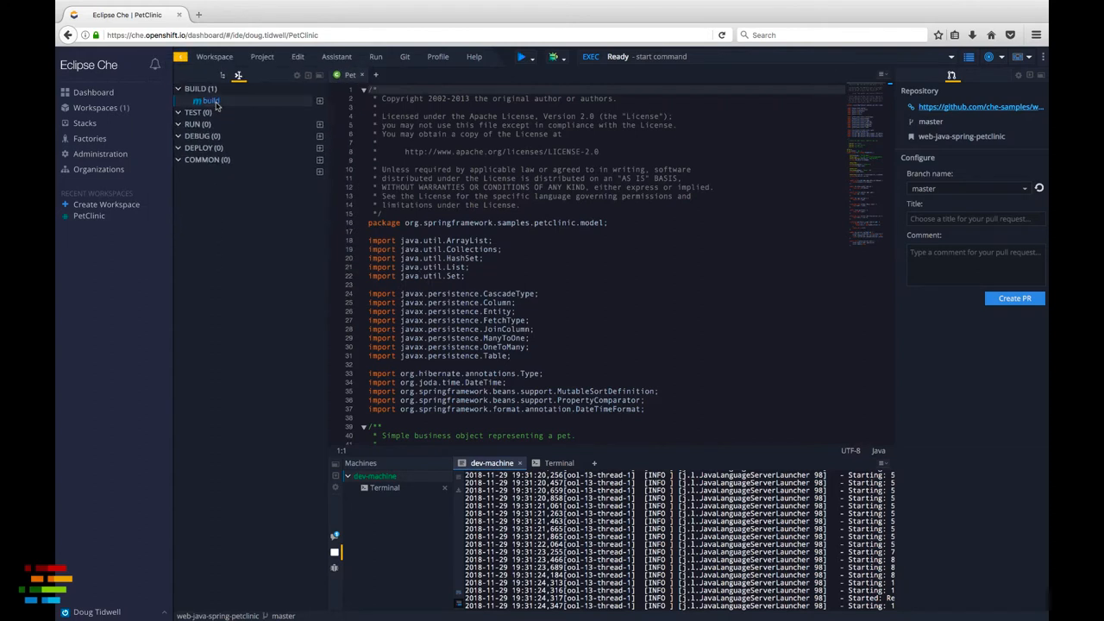
pyautogui.doubleClick(208, 100)
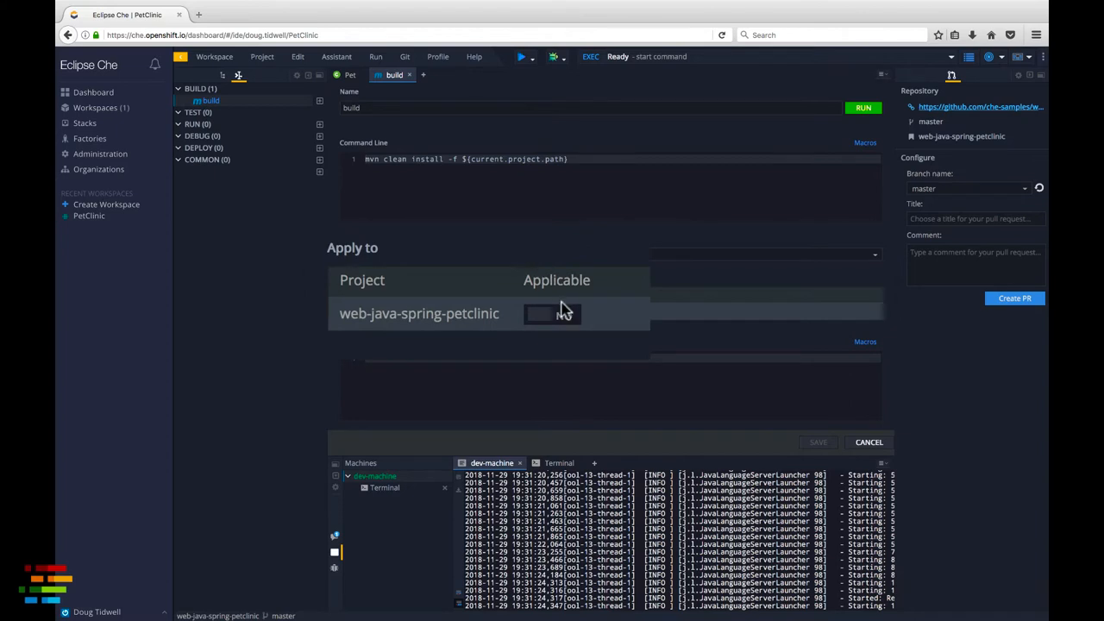
pyautogui.click(552, 314)
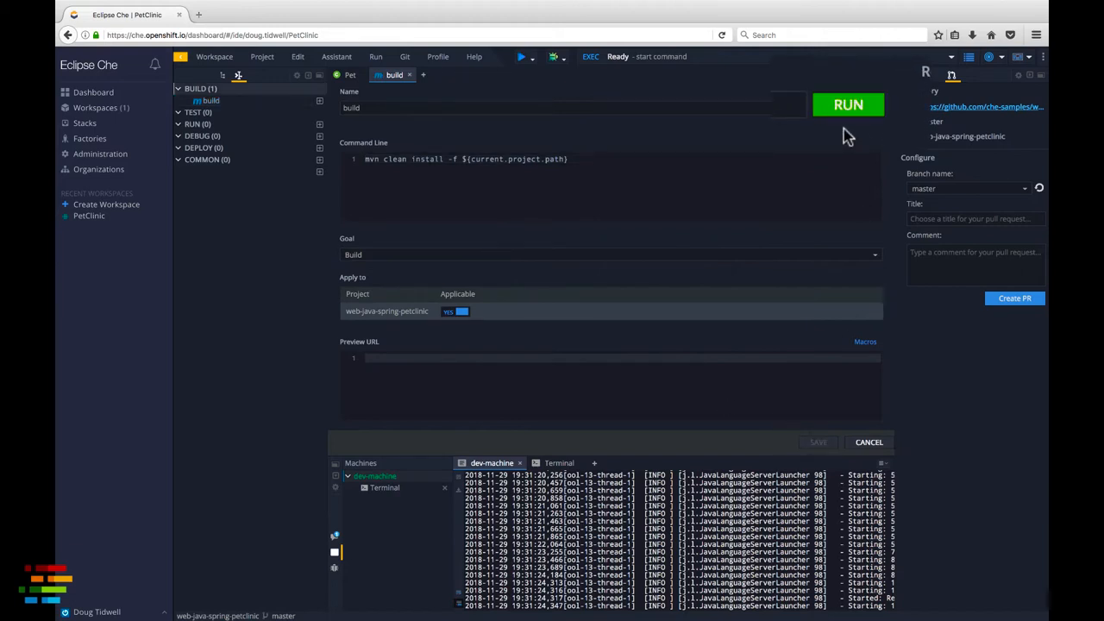
pyautogui.click(848, 105)
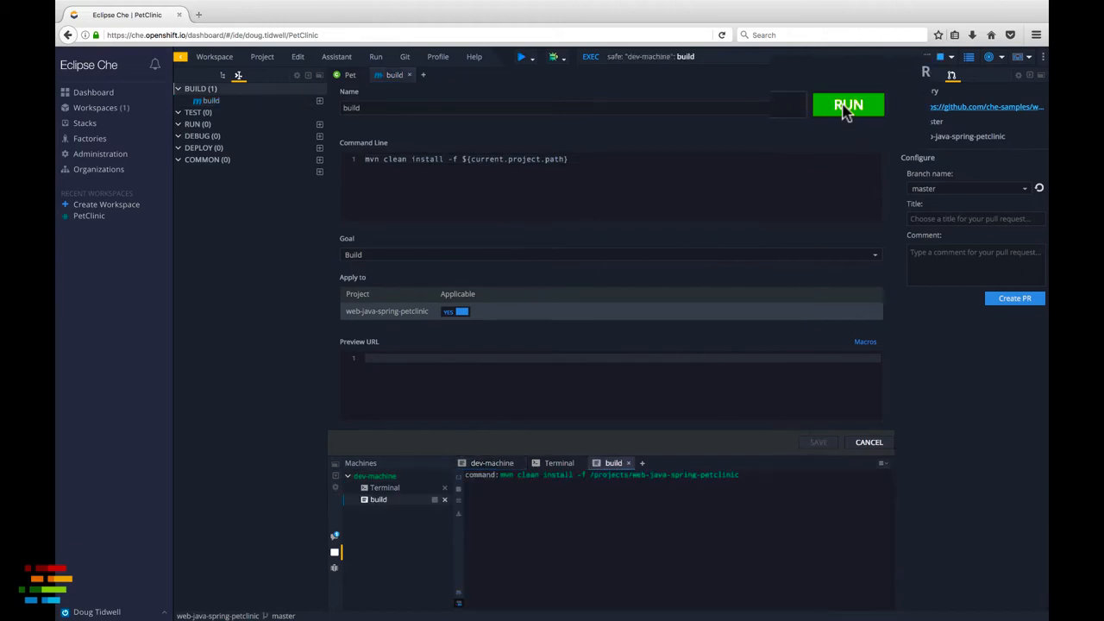
pyautogui.click(848, 105)
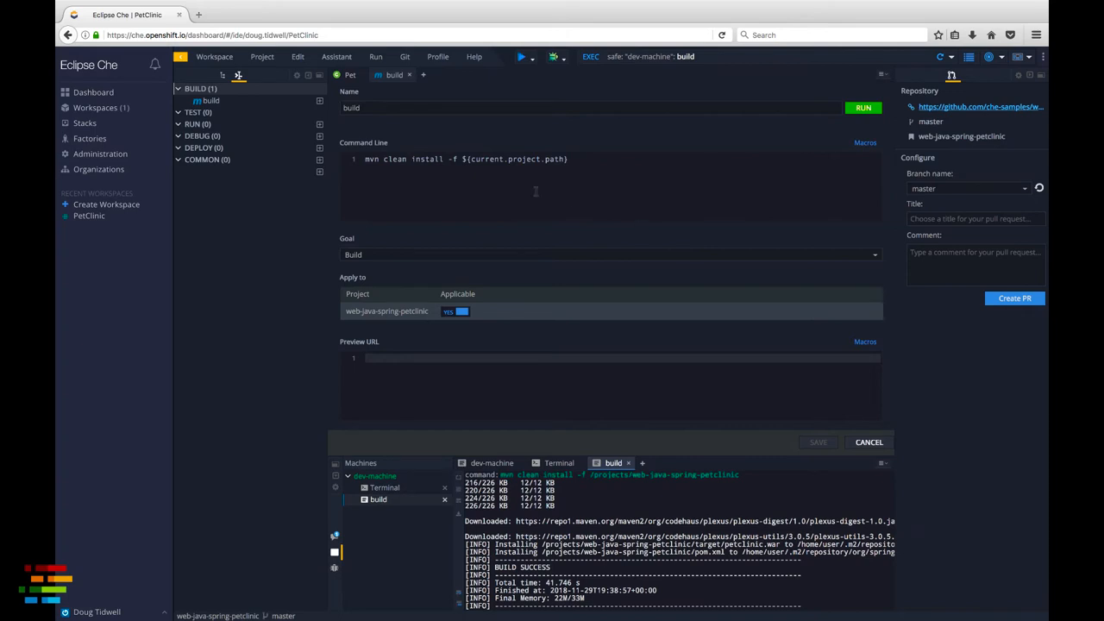
pyautogui.moveTo(326, 131)
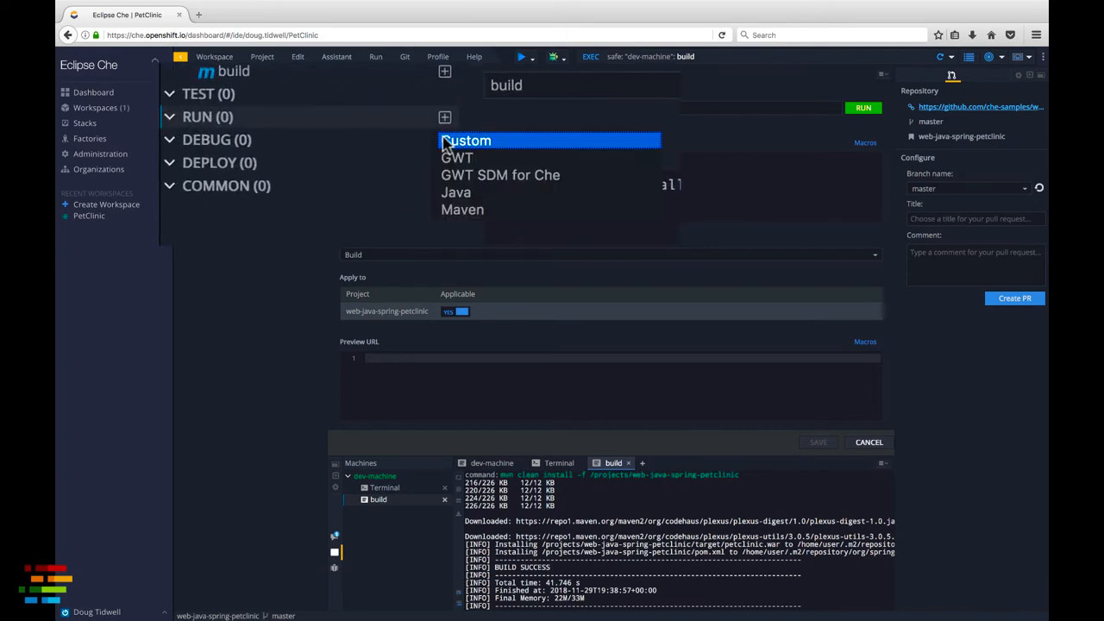
pyautogui.moveTo(500, 213)
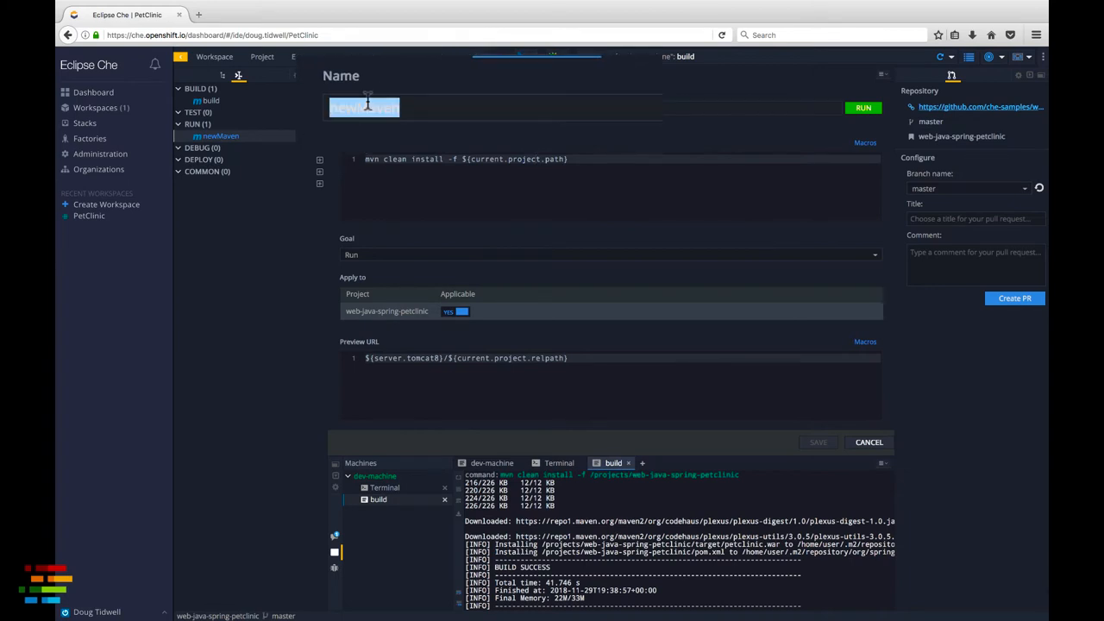
# Name the new Maven run command 'Build and Run'.
pyautogui.write('Build an')
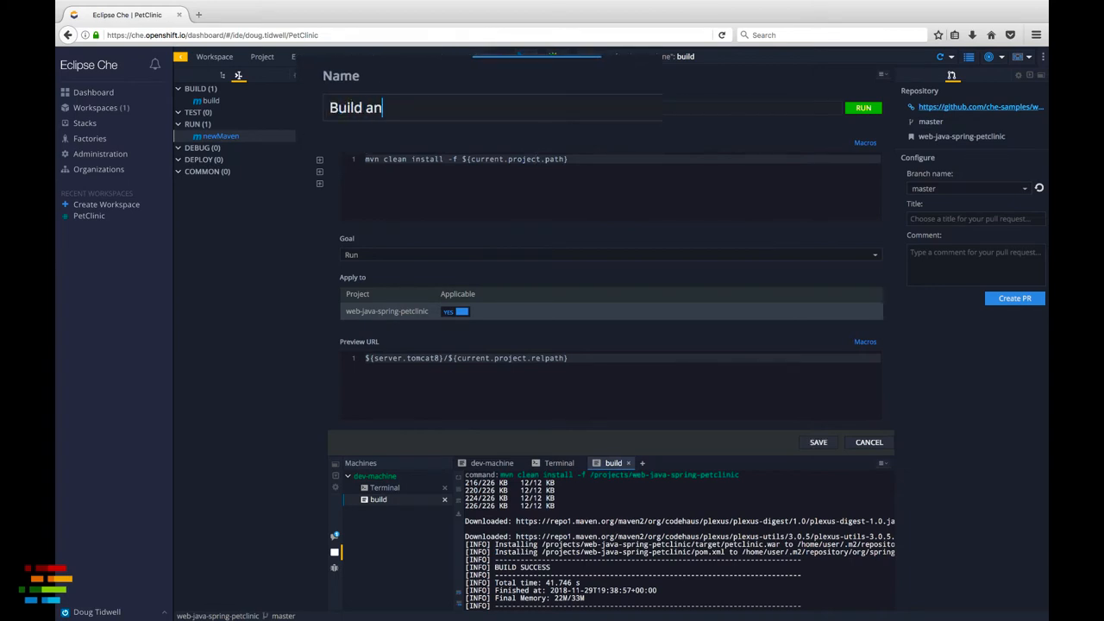
pyautogui.write('d Run')
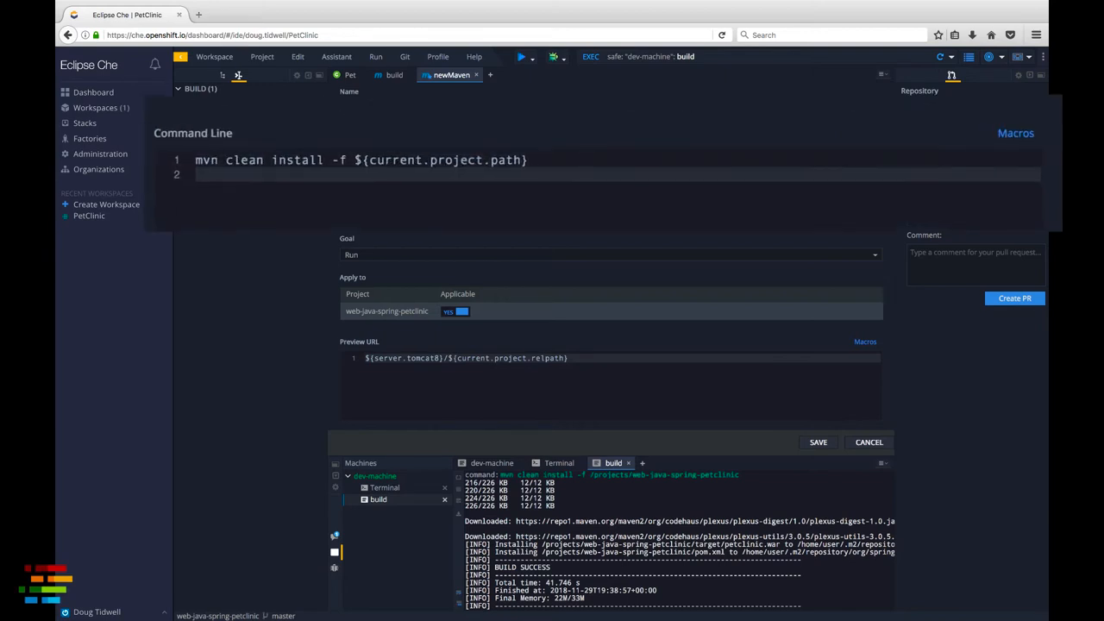
# Add command line 'cp ${current.project.path}/target/*.war $TOMCAT_HOME/webapps/ROOT.war'.
pyautogui.write('cp')
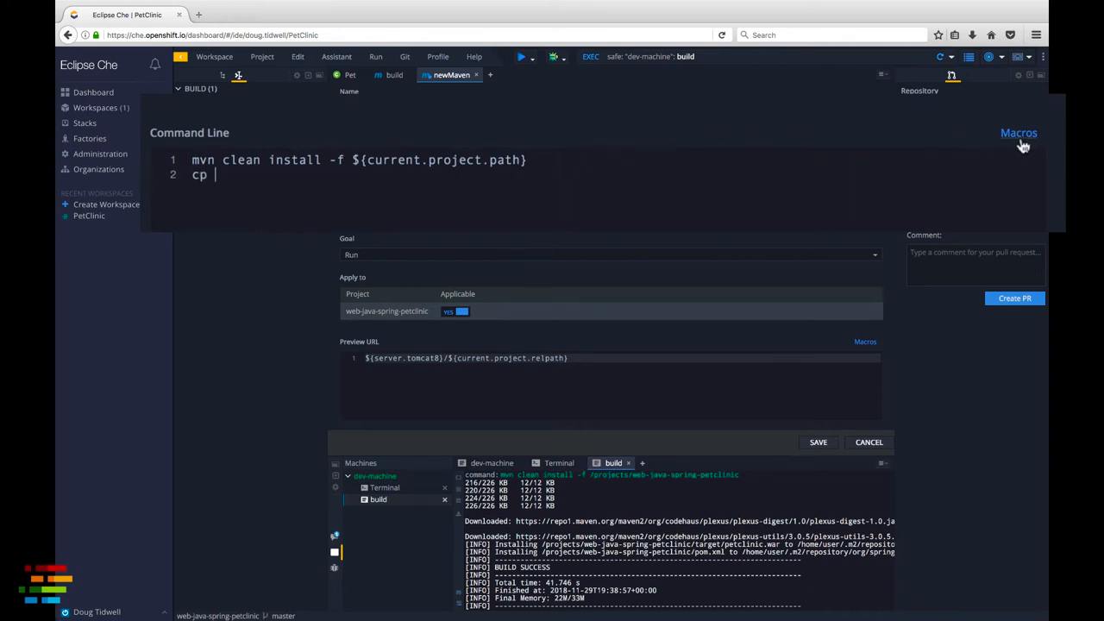
pyautogui.click(1017, 133)
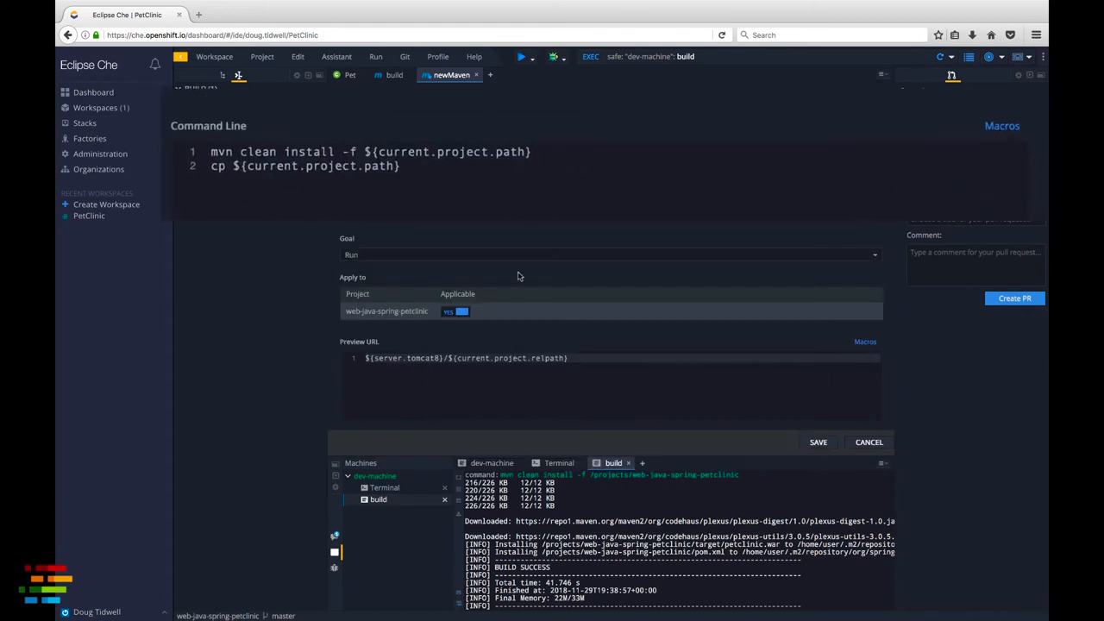
pyautogui.click(388, 166)
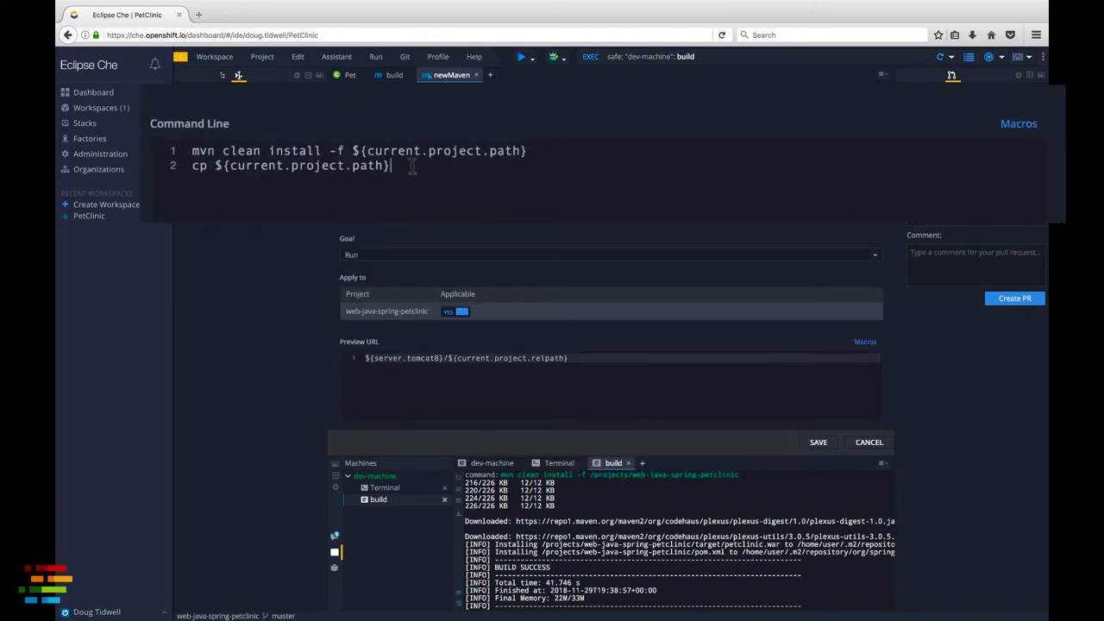
pyautogui.write('/target')
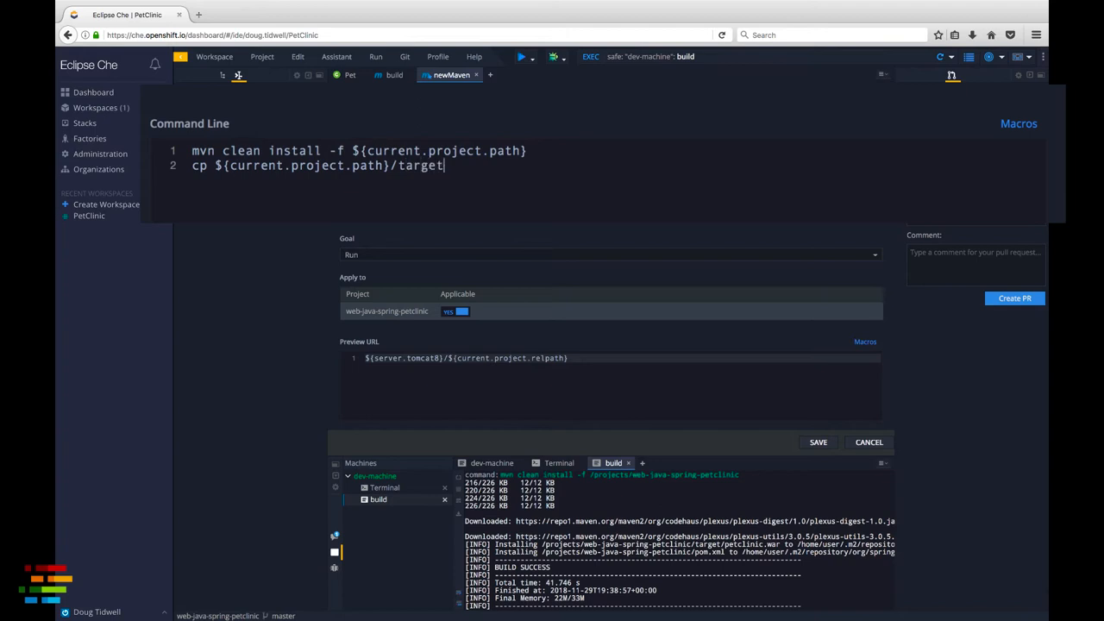
pyautogui.write('/*.war $')
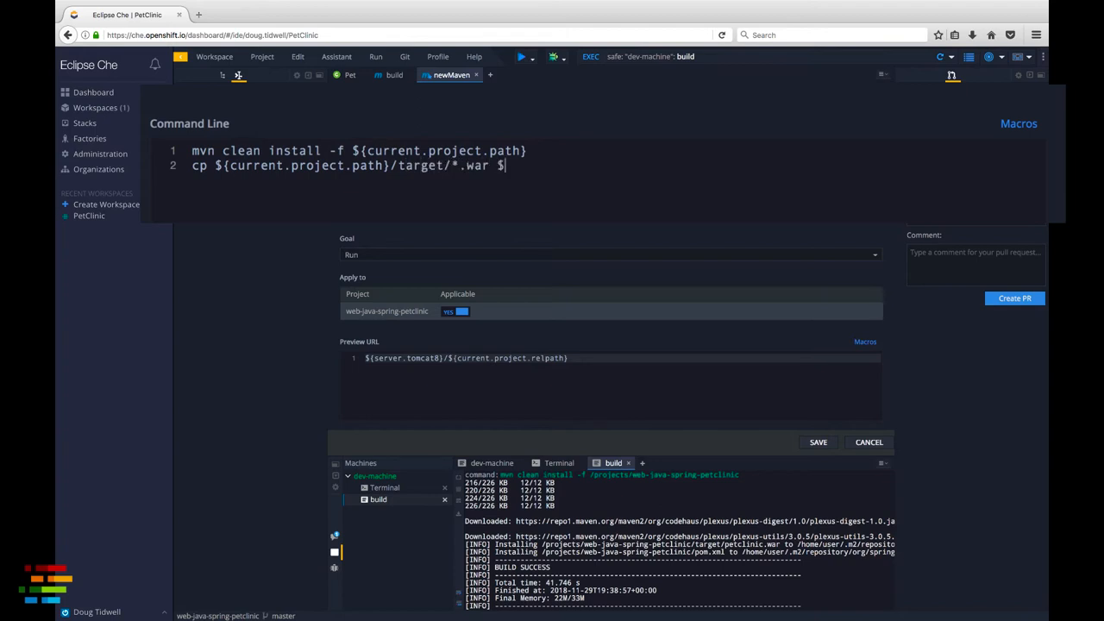
pyautogui.write('TOMCAT')
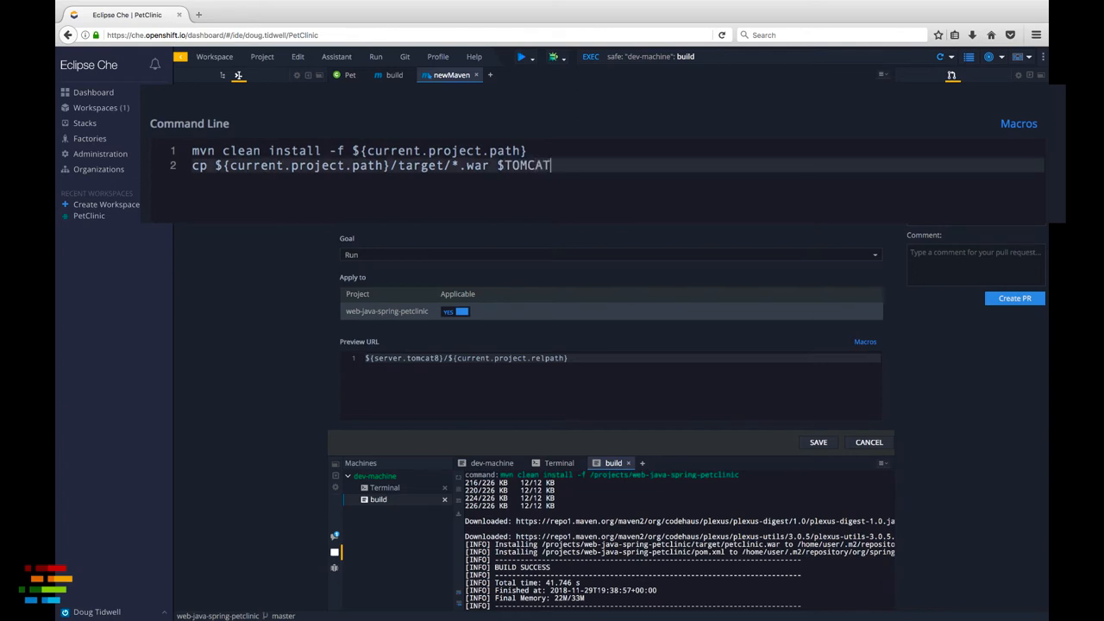
pyautogui.write('_HOME')
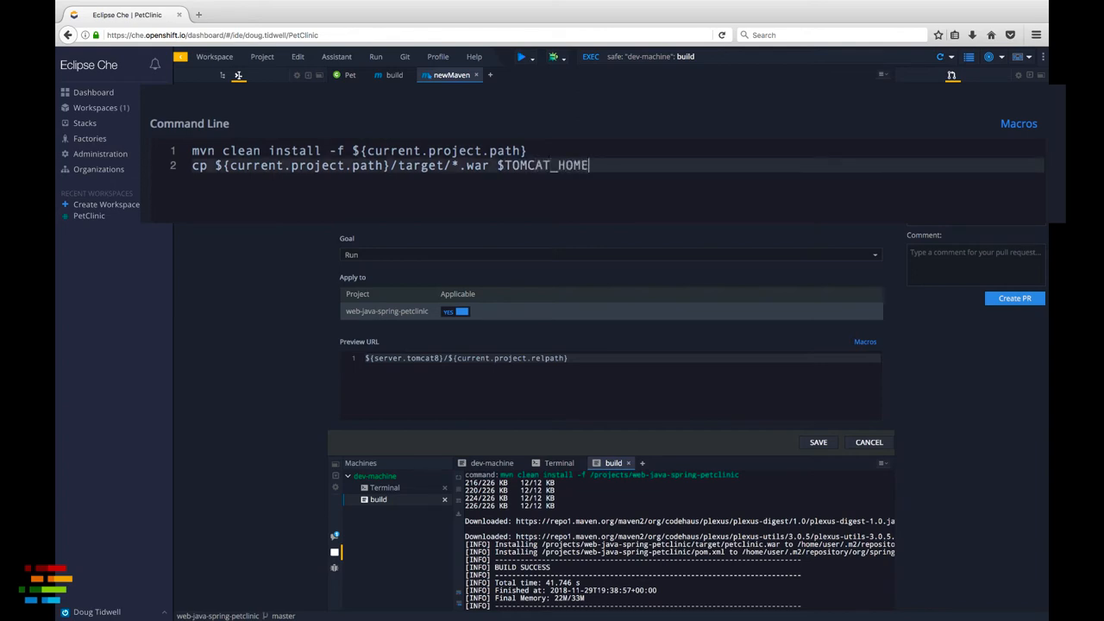
pyautogui.write('/webapps/R')
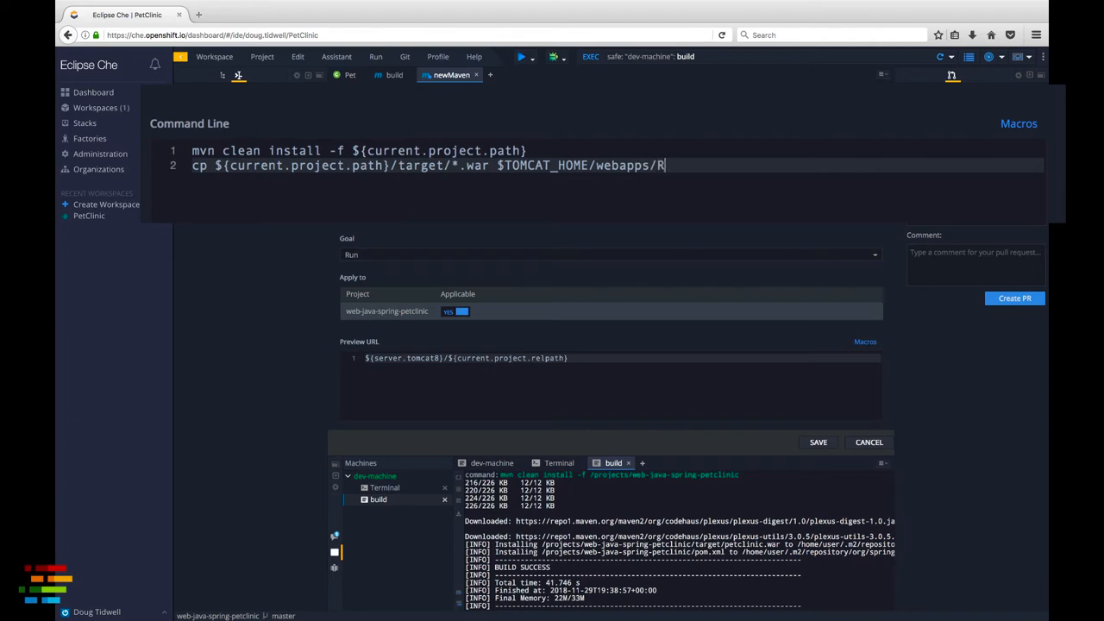
pyautogui.write('OOT.war')
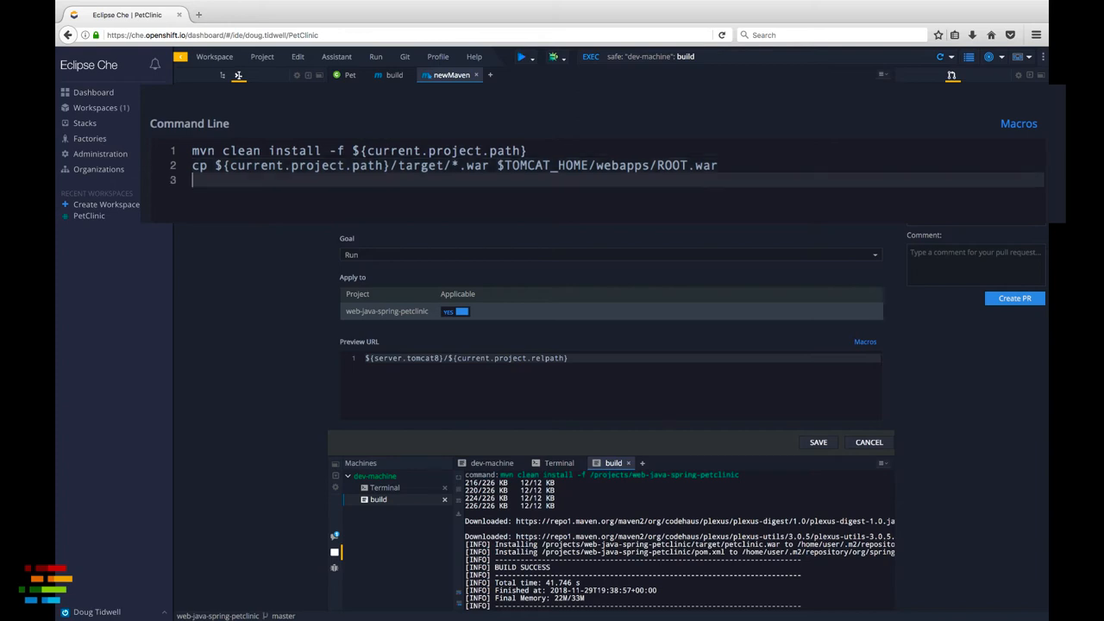
# Add command line '$TOMCAT_HOME/bin/catalina.sh run 2>&1' to start Tomcat.
pyautogui.write('$TOMCAT_HOME/bin')
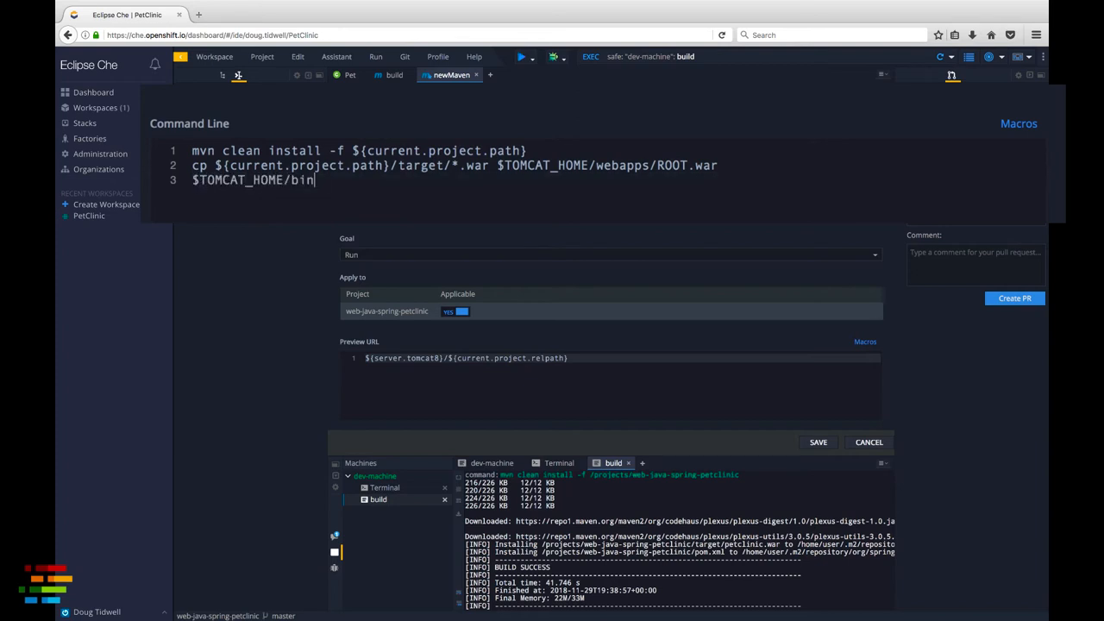
pyautogui.write('/catalina.sh run 2')
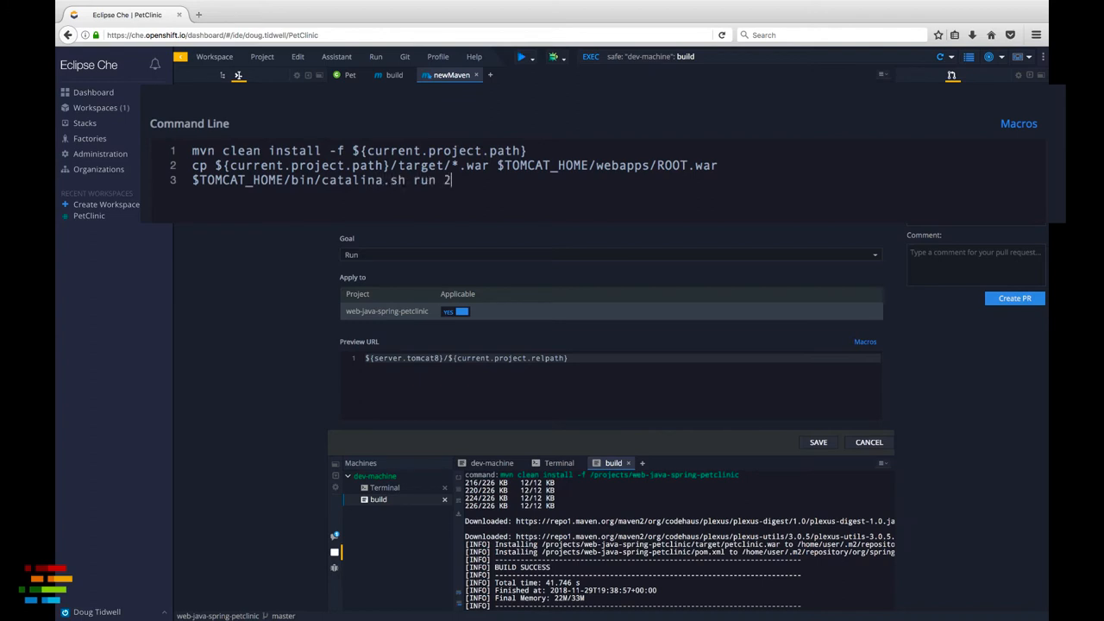
pyautogui.write('>&')
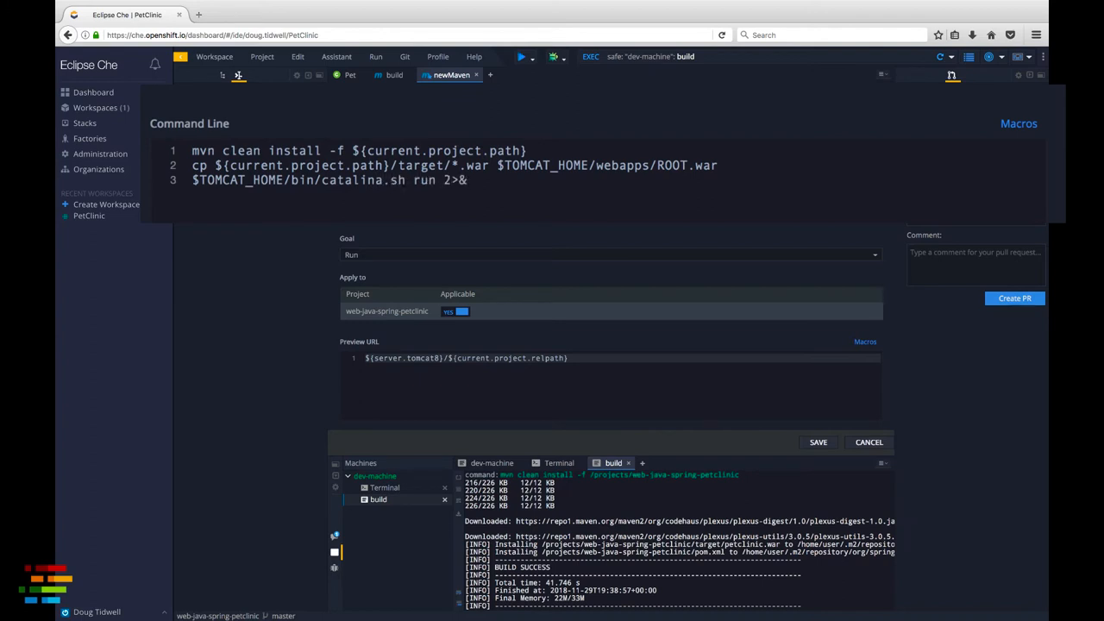
pyautogui.write('1')
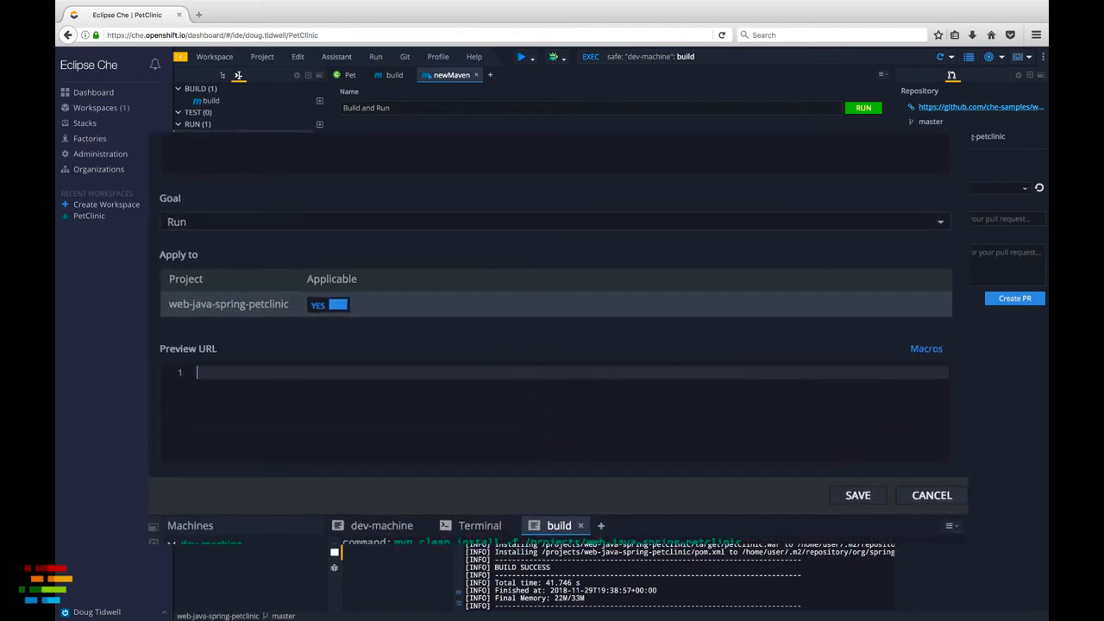
pyautogui.moveTo(883, 368)
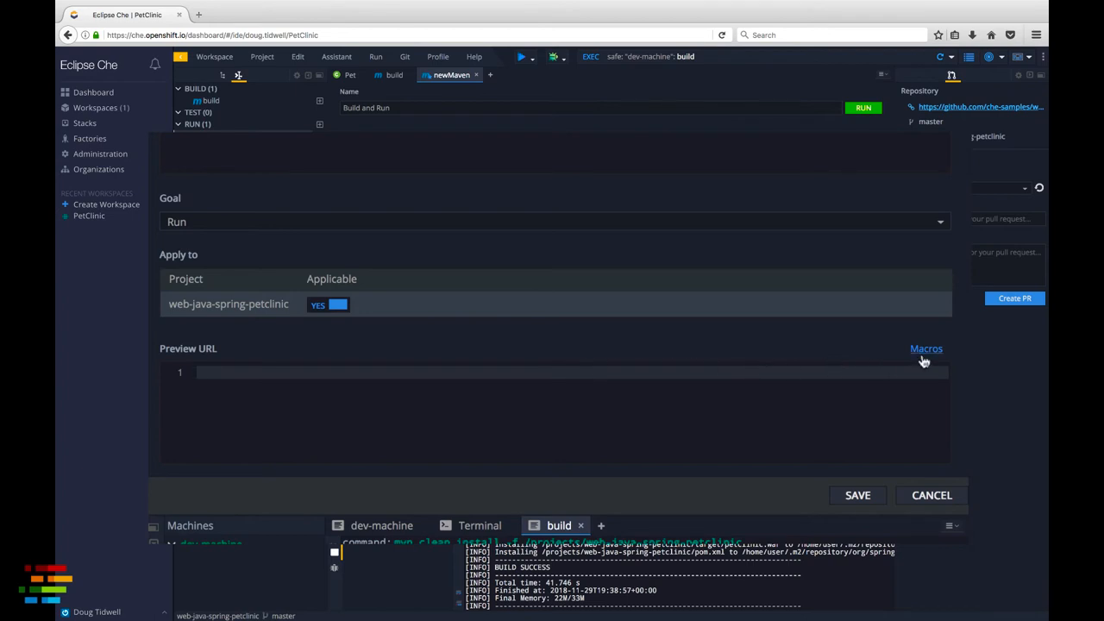
# Set the Preview URL to the ${server.tomcat8} macro.
pyautogui.click(926, 348)
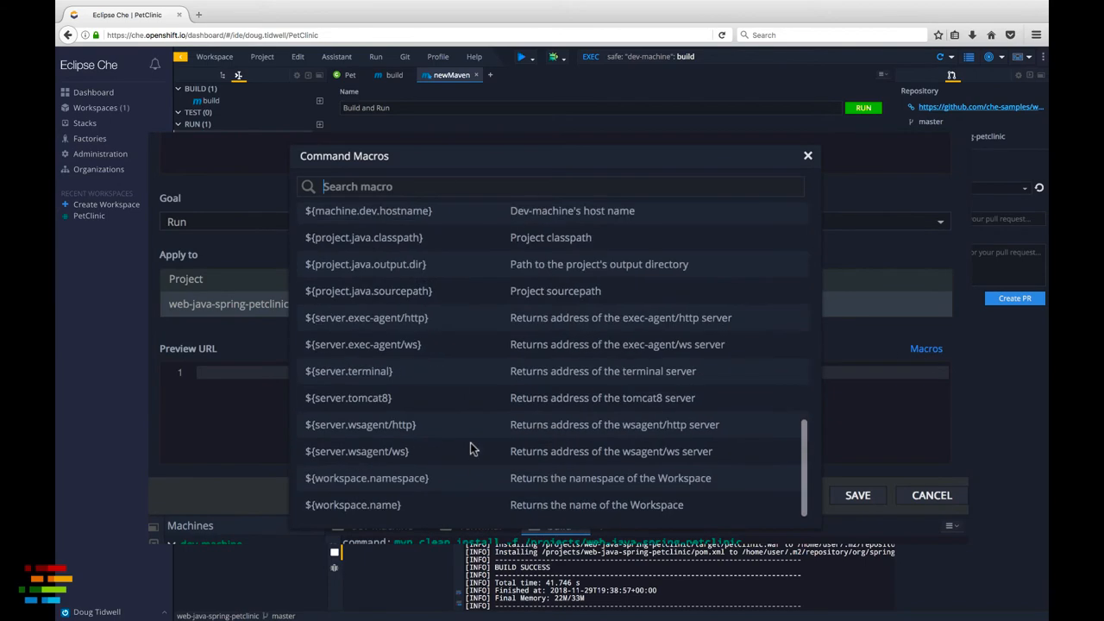
pyautogui.moveTo(376, 411)
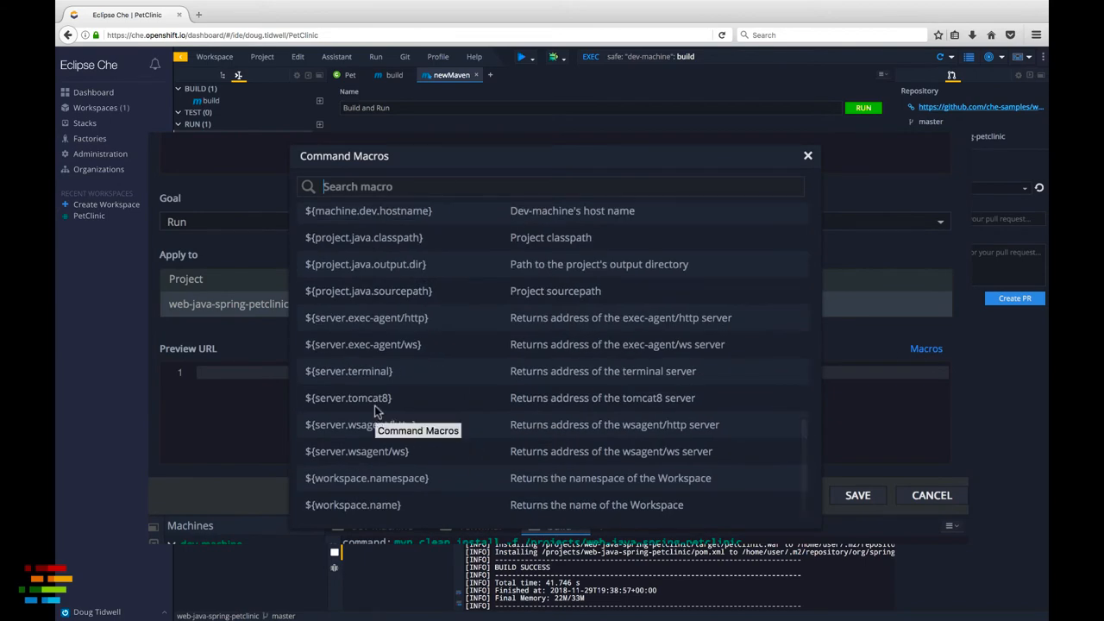
pyautogui.click(348, 397)
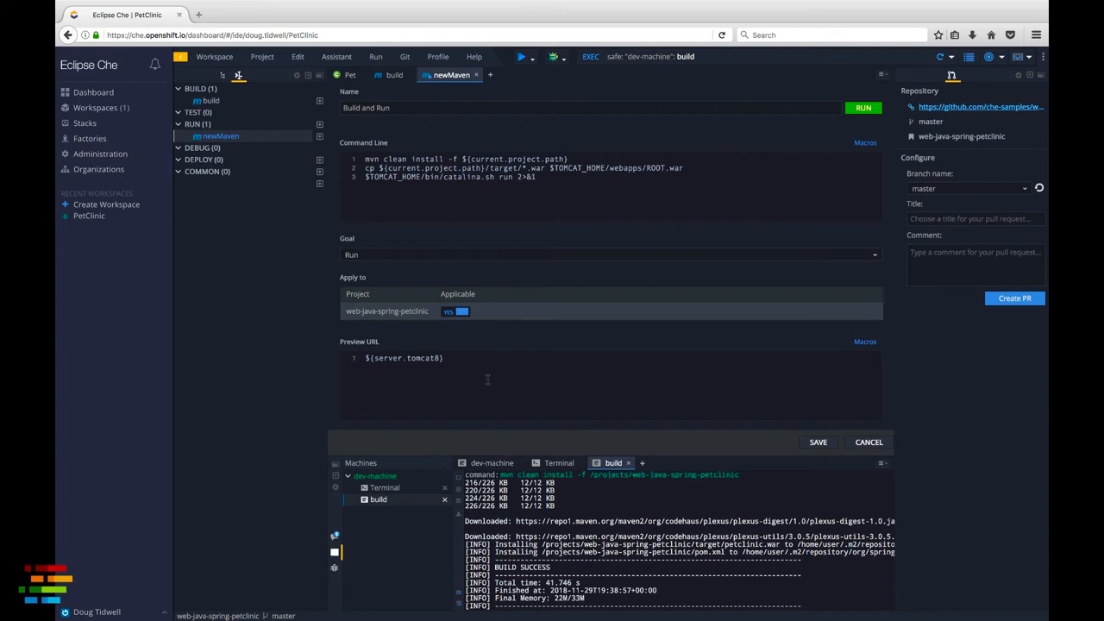
pyautogui.moveTo(679, 412)
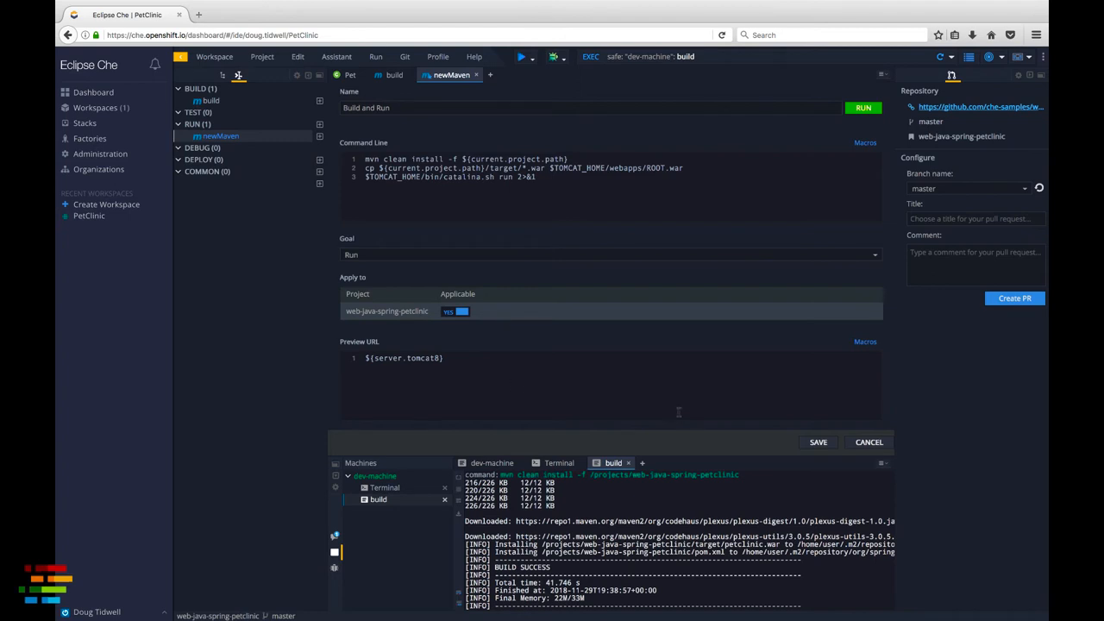
# Save and run the Build and Run command, view the deployed Pet Clinic page, and return to Che.
pyautogui.click(818, 441)
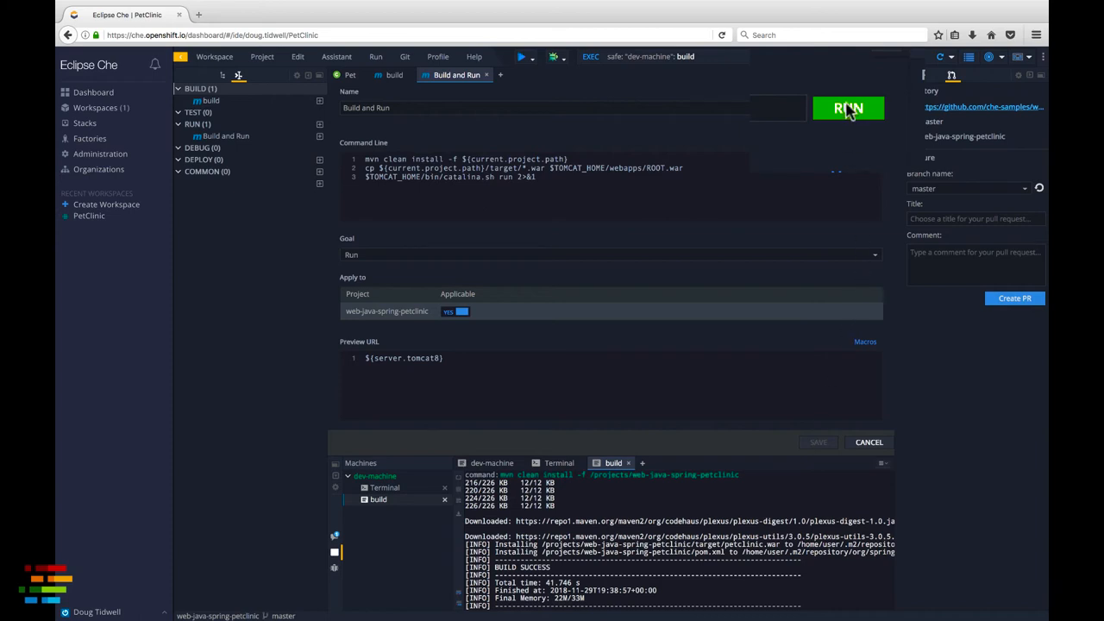
pyautogui.click(848, 107)
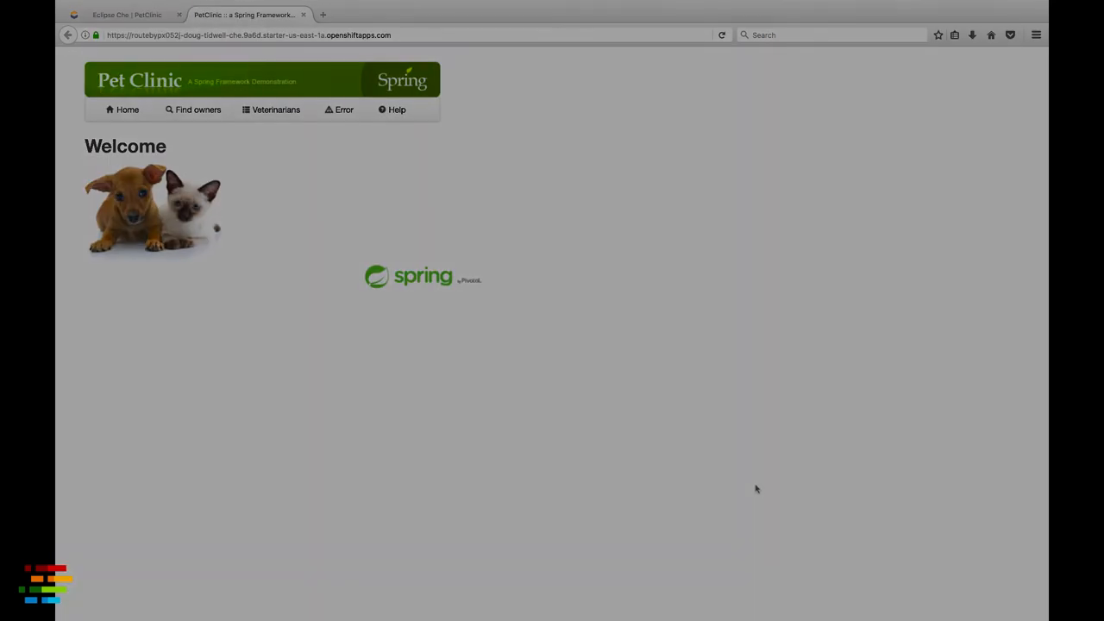
pyautogui.click(128, 14)
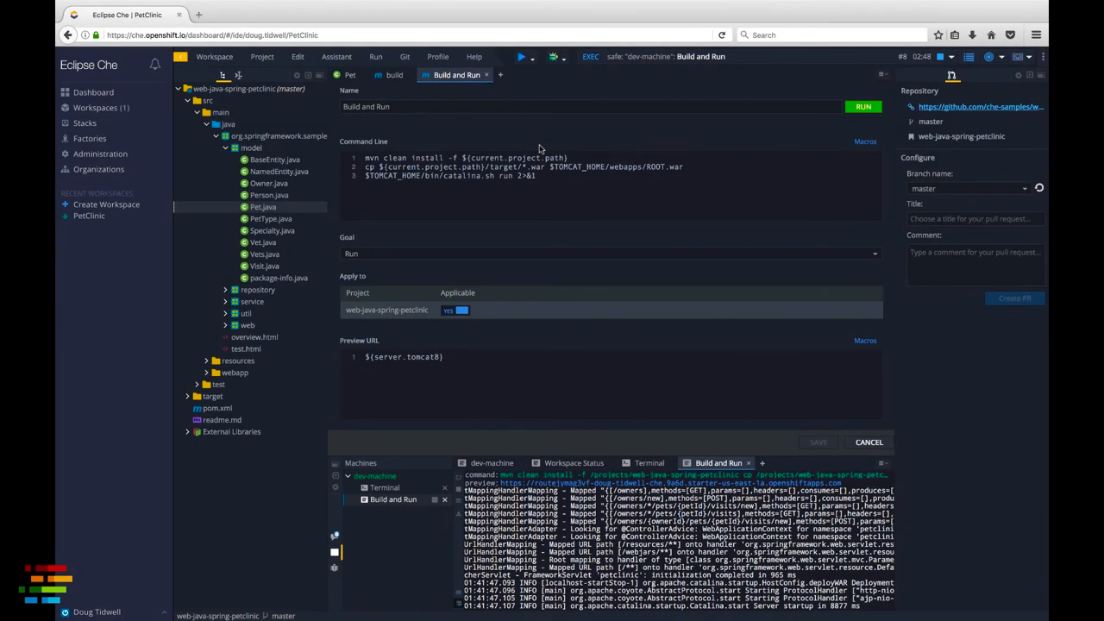
pyautogui.moveTo(531, 120)
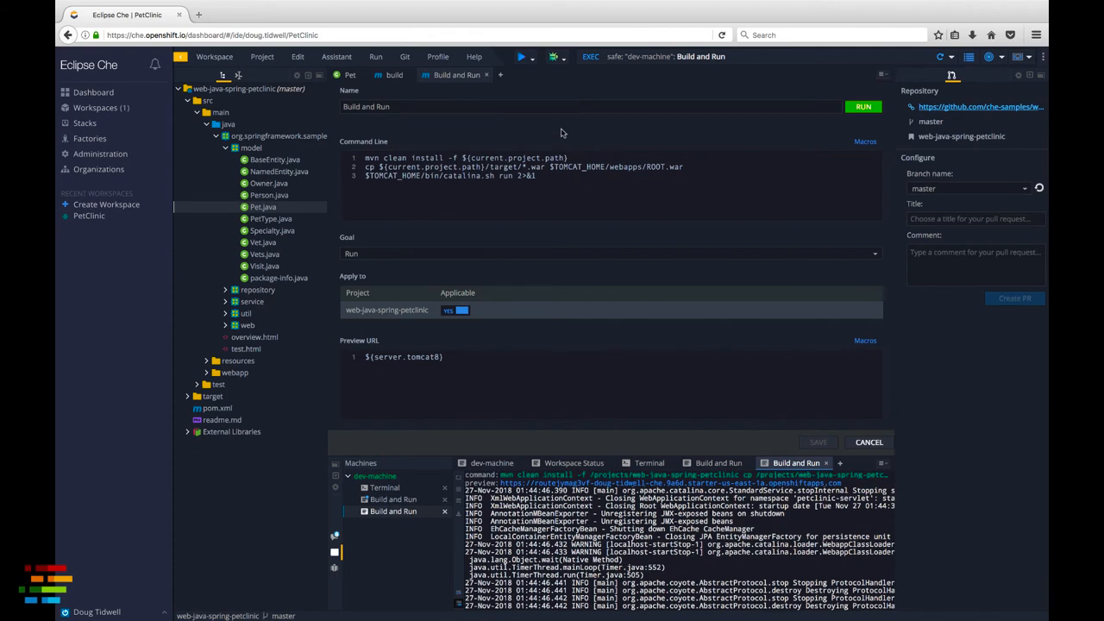
pyautogui.moveTo(535, 67)
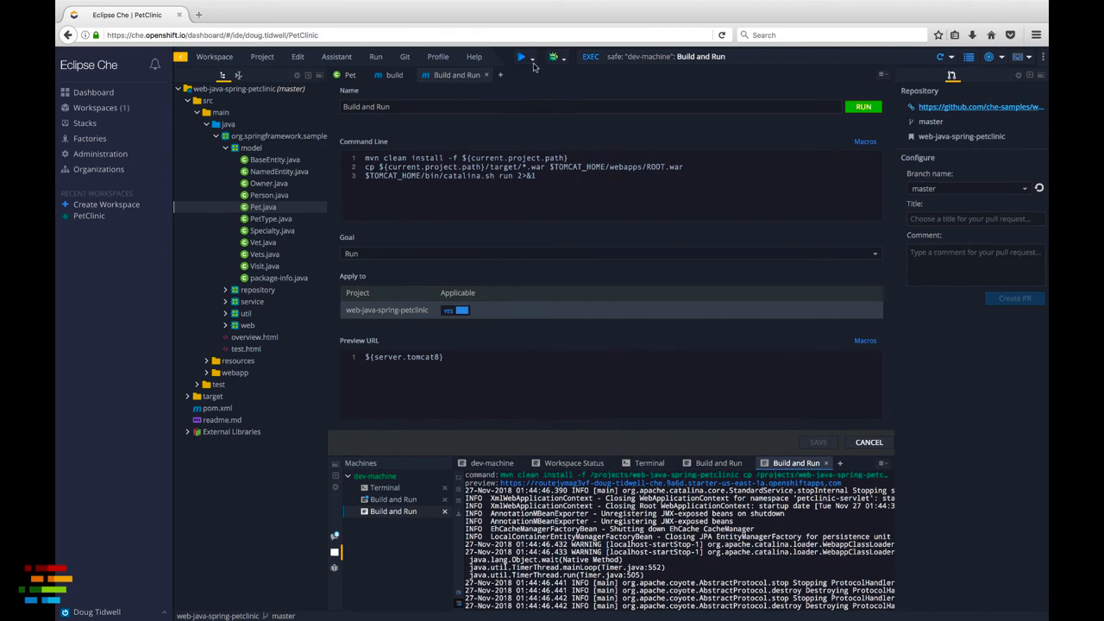
pyautogui.moveTo(521, 57)
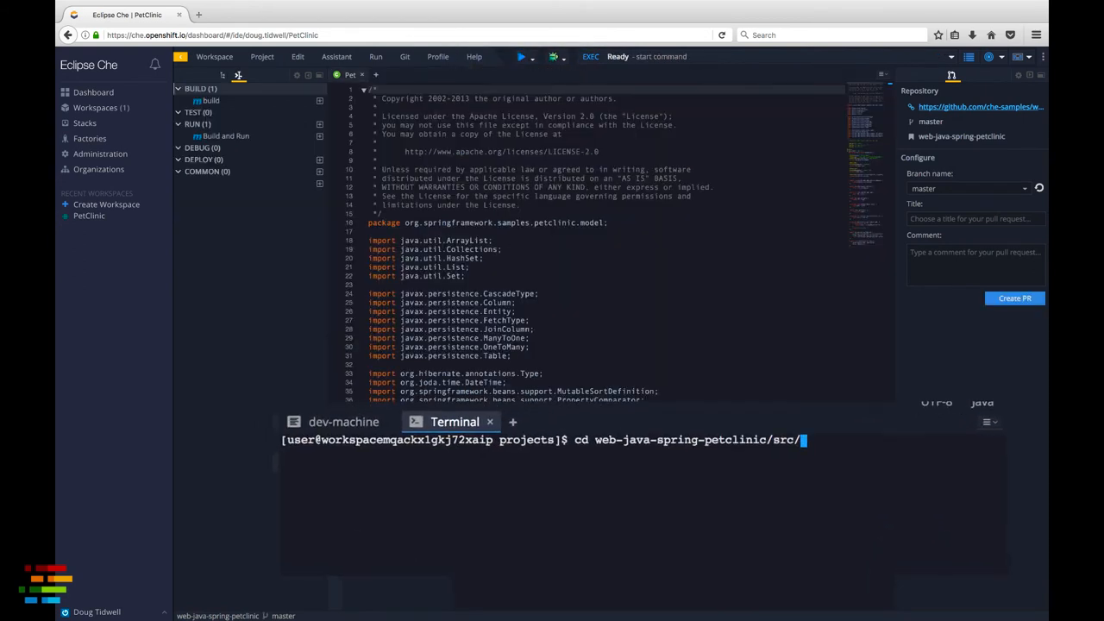
# In the terminal, cd into src/main/java/org/springframework/samples/petclinic/model and list Pet.java.
pyautogui.write('main/')
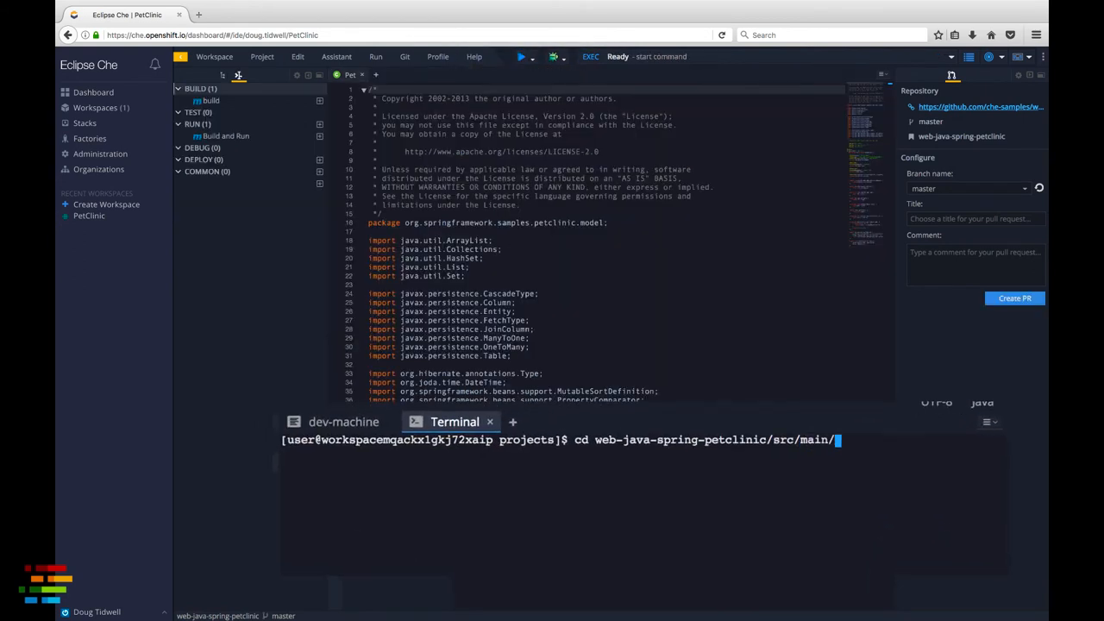
pyautogui.write('java/o')
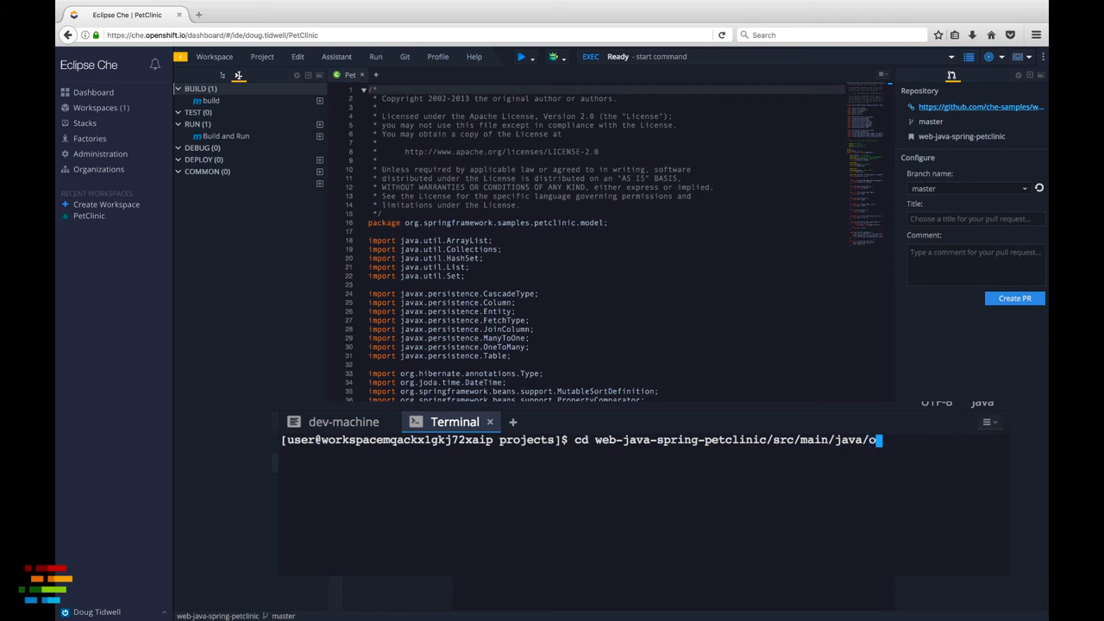
pyautogui.write('rg/springframework/samples/petclinic/model/')
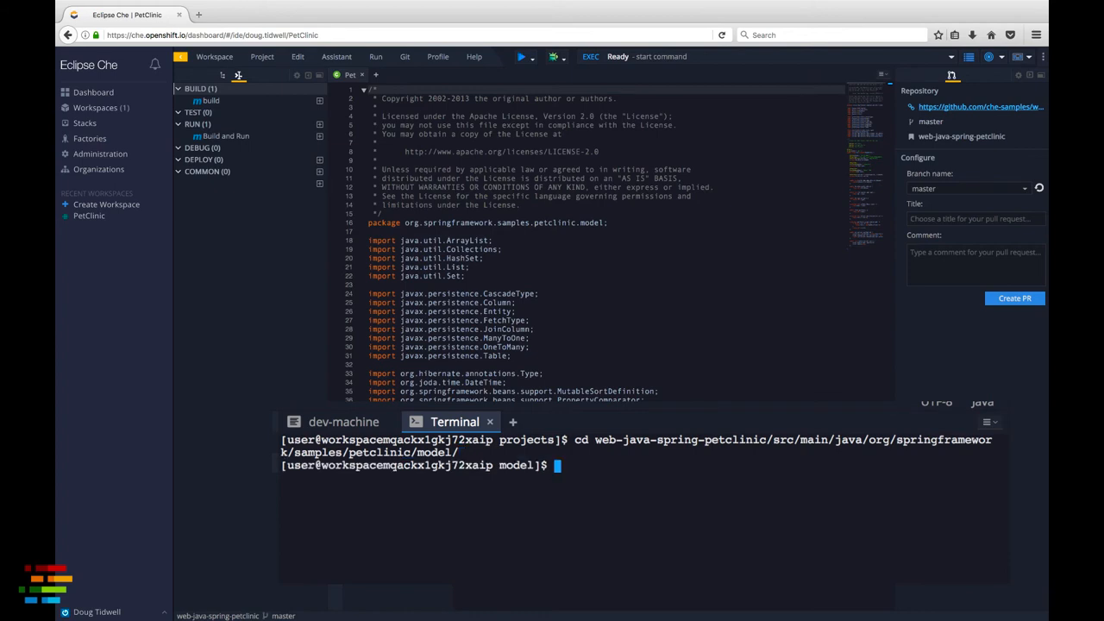
pyautogui.write('ls Pet.java')
pyautogui.write('pwd')
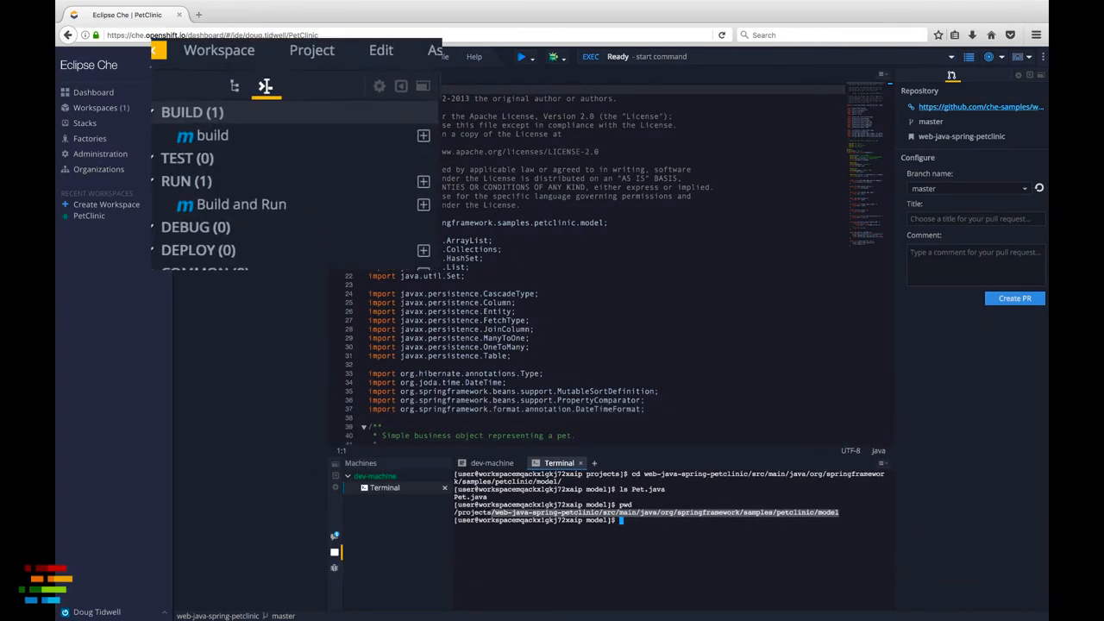
# Create a factory named PetClinicFactory via Workspace > Create Factory and dismiss the dialog.
pyautogui.click(217, 50)
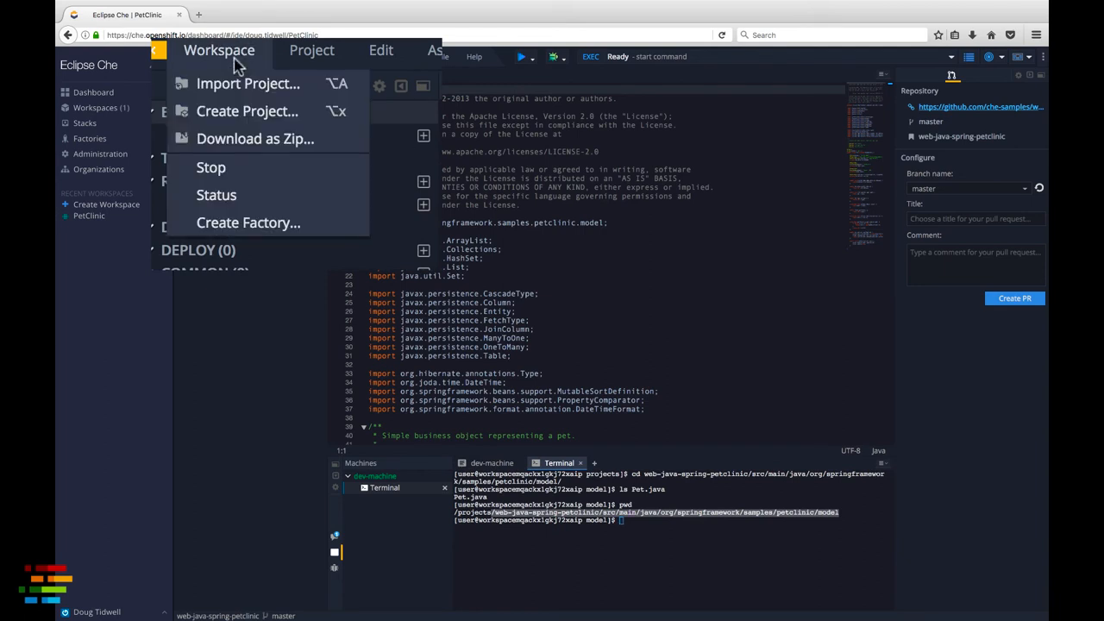
pyautogui.moveTo(241, 193)
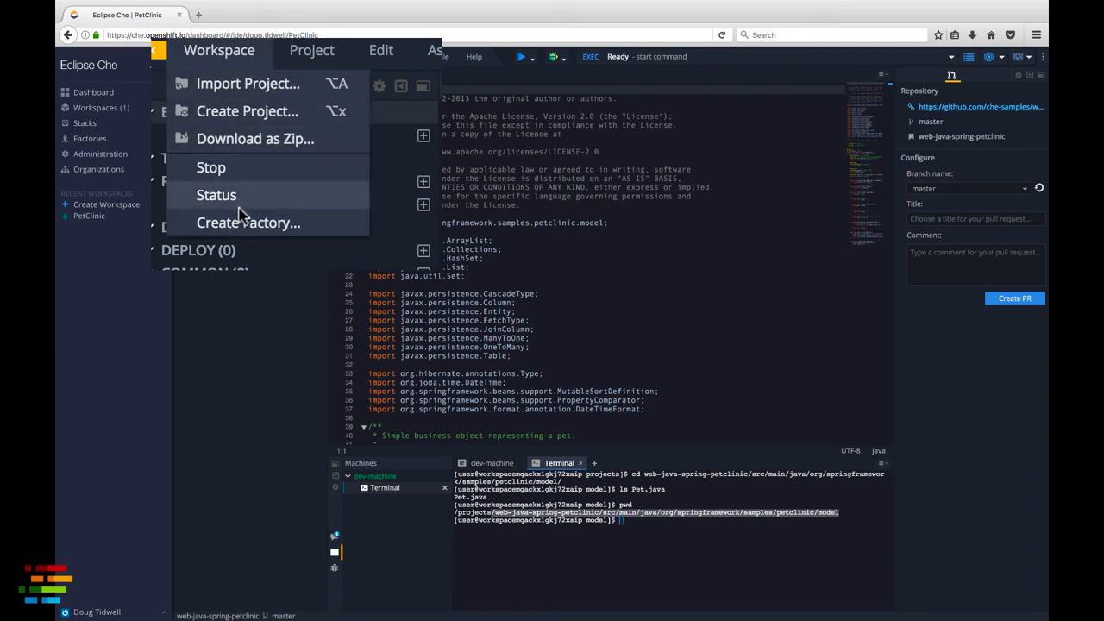
pyautogui.click(248, 223)
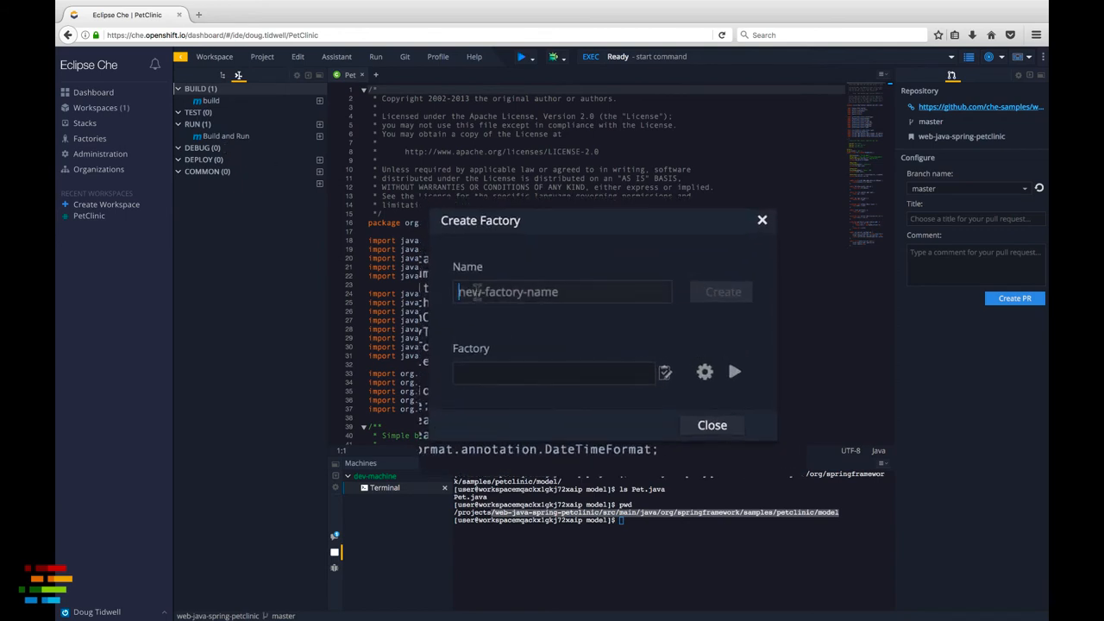
pyautogui.write('PetClinicFactory')
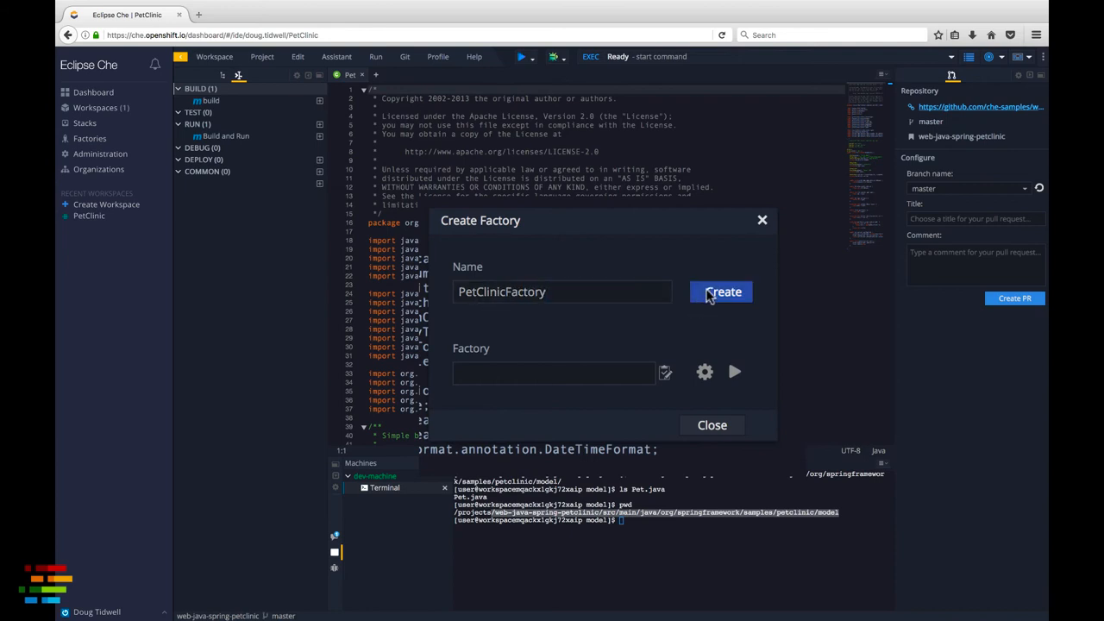
pyautogui.click(723, 292)
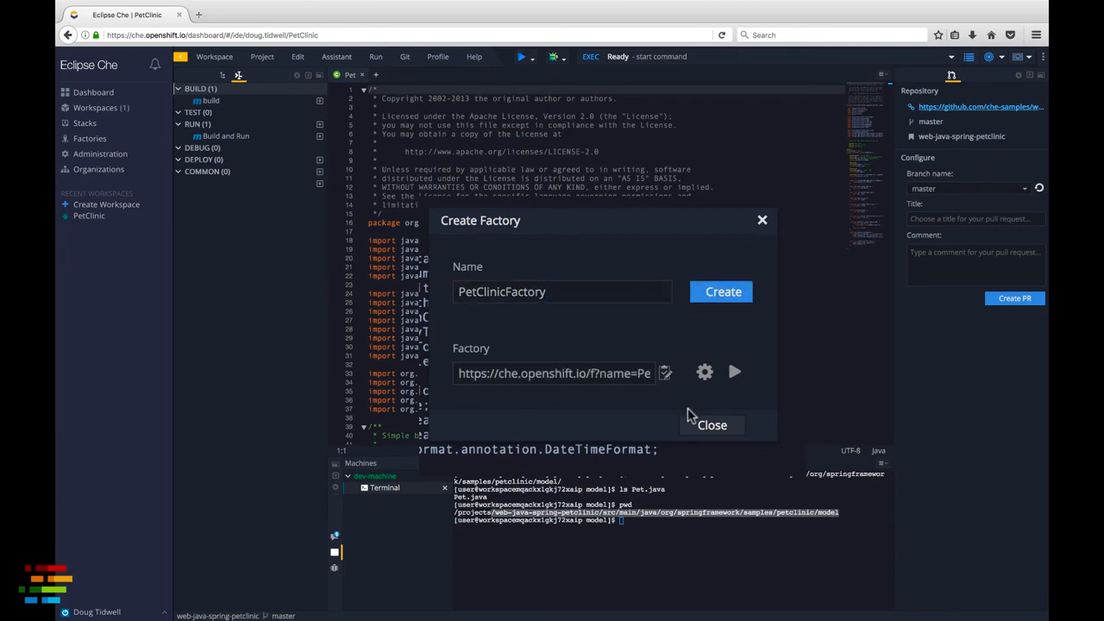
pyautogui.moveTo(711, 424)
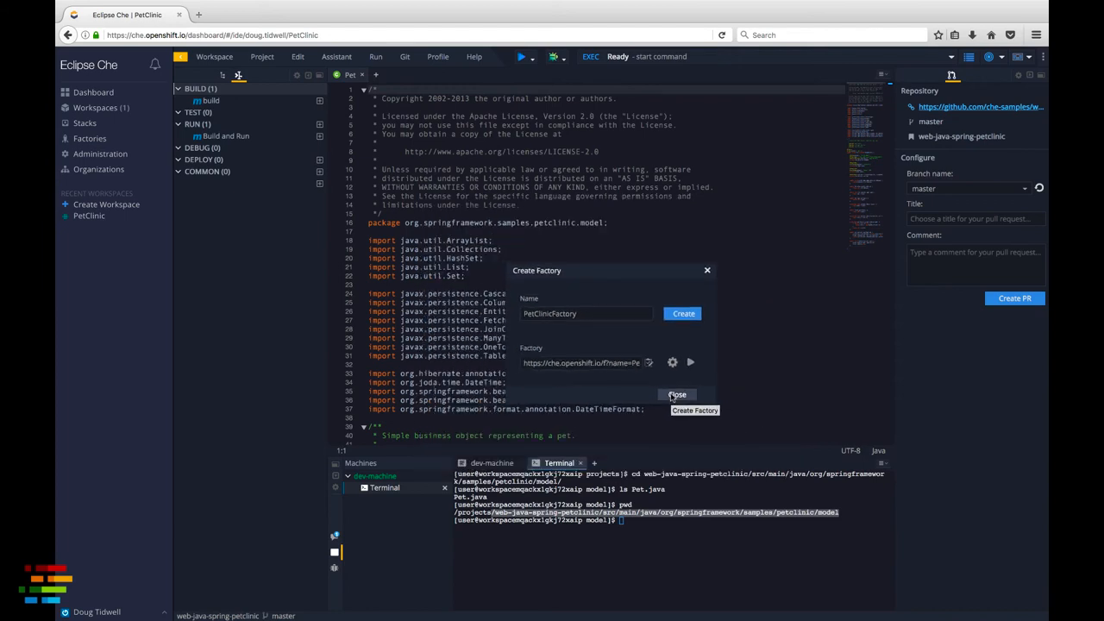
pyautogui.click(676, 395)
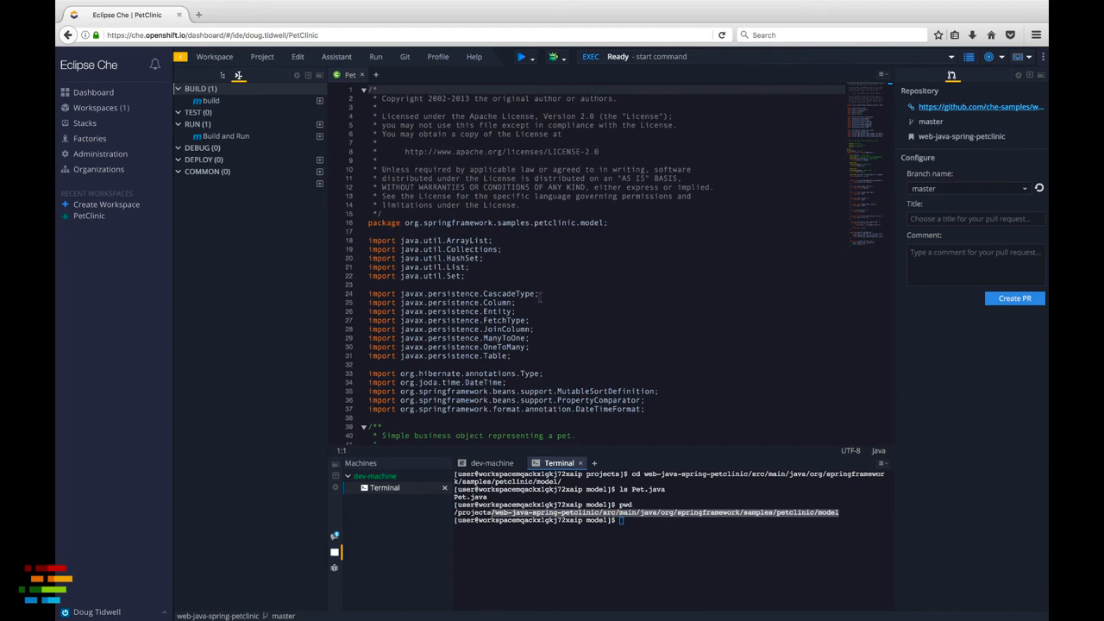
# From the dashboard Factories list, open PetClinicFactory's details page.
pyautogui.click(214, 55)
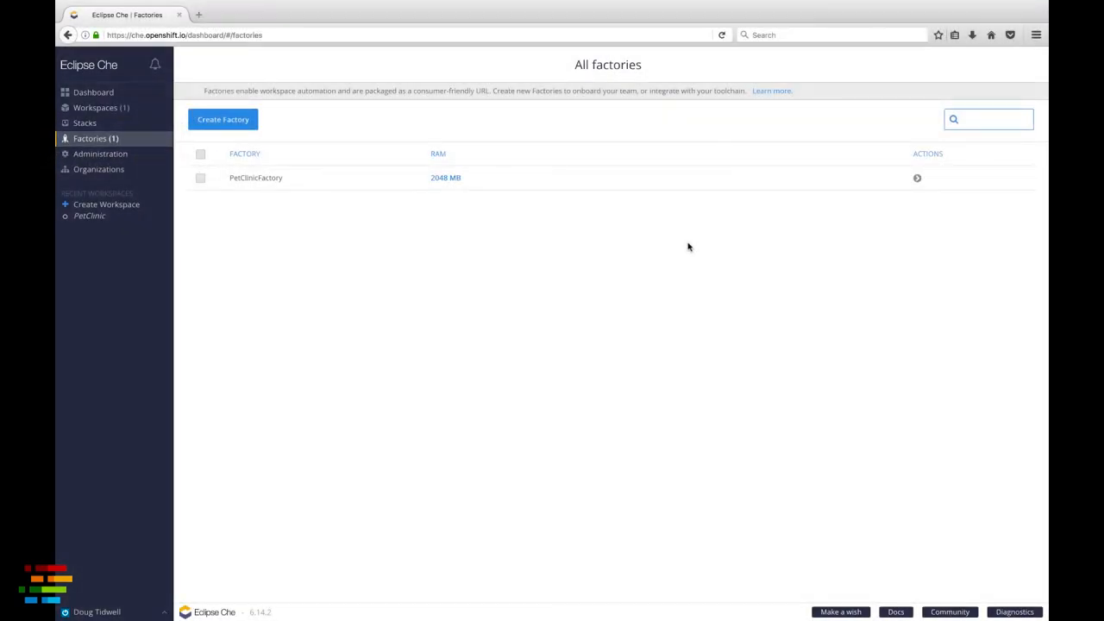
pyautogui.moveTo(593, 188)
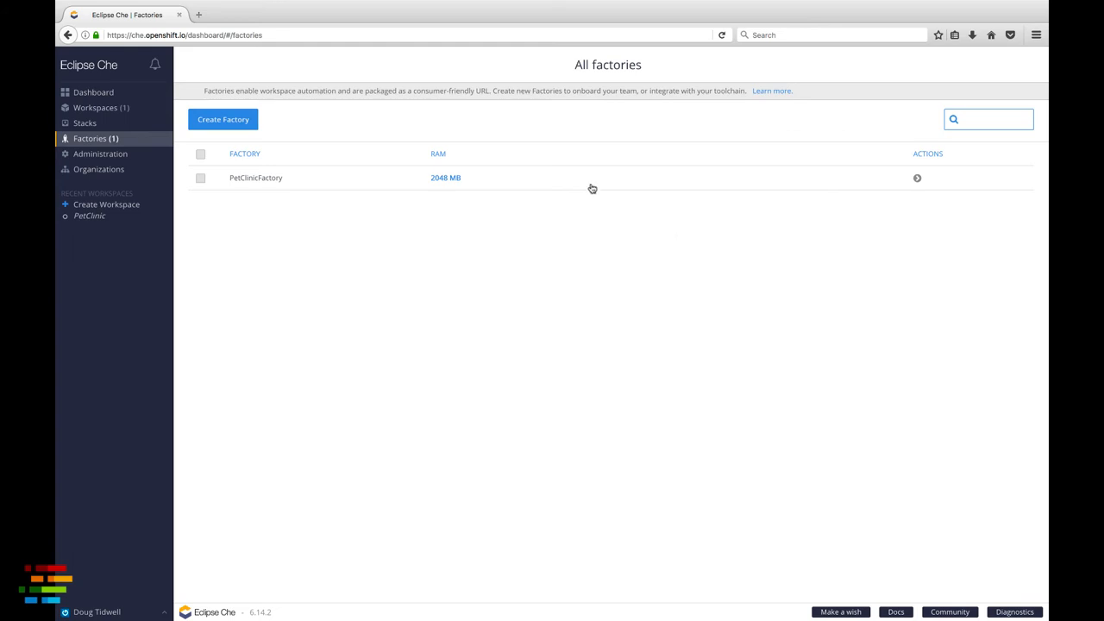
pyautogui.moveTo(256, 179)
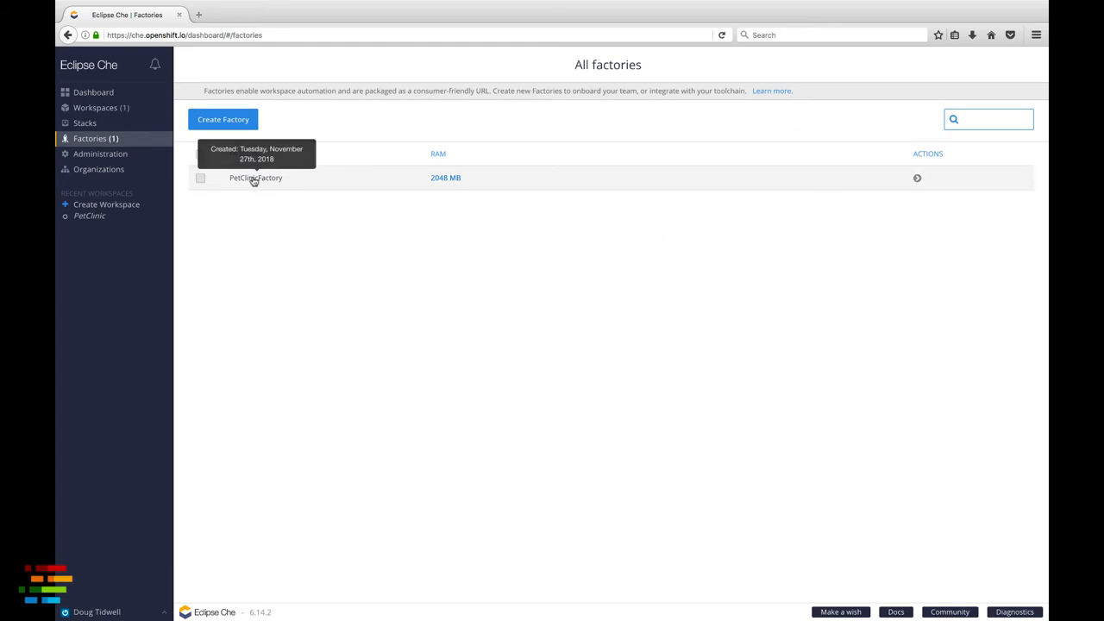
pyautogui.click(255, 178)
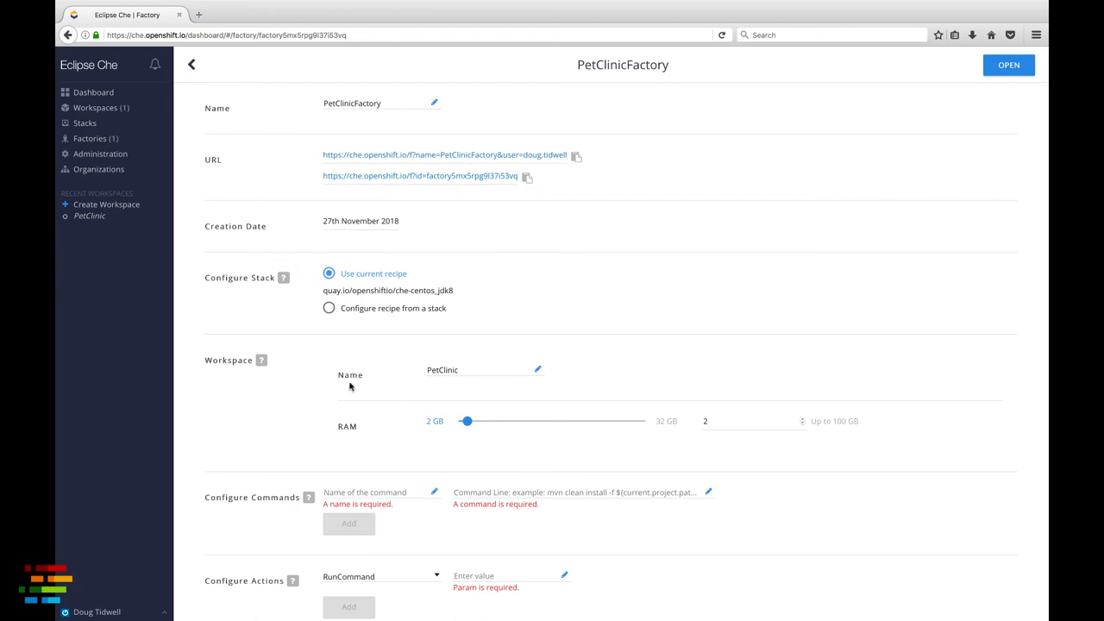
# Under Configure Actions, add a RunCommand action with value Build and Run, then update the factory.
pyautogui.scroll(-3)
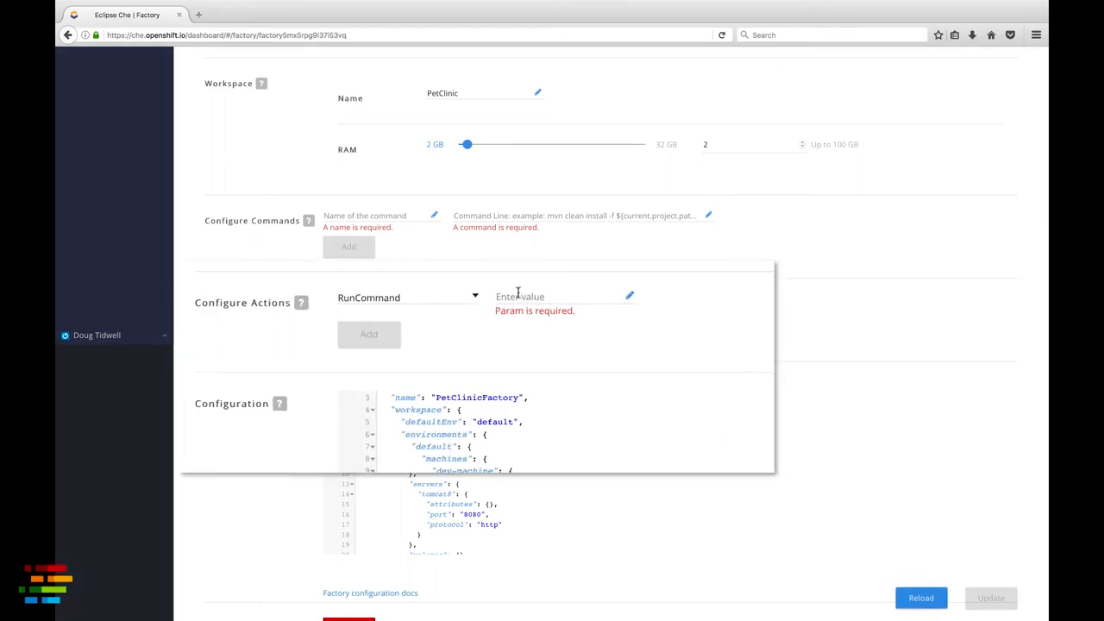
pyautogui.write('Build and Run')
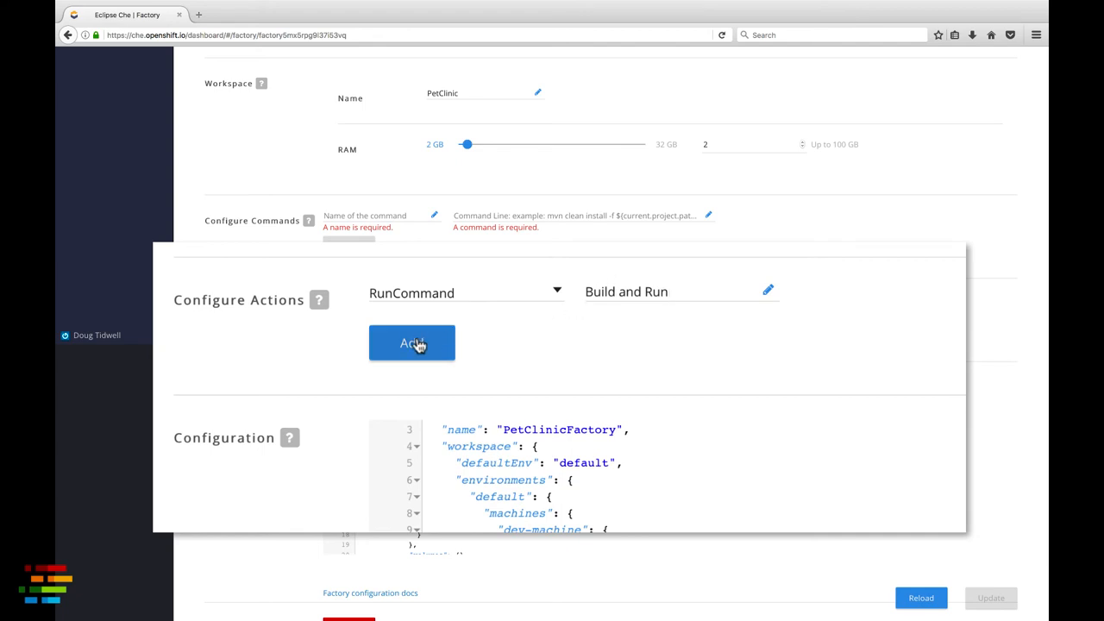
pyautogui.click(410, 342)
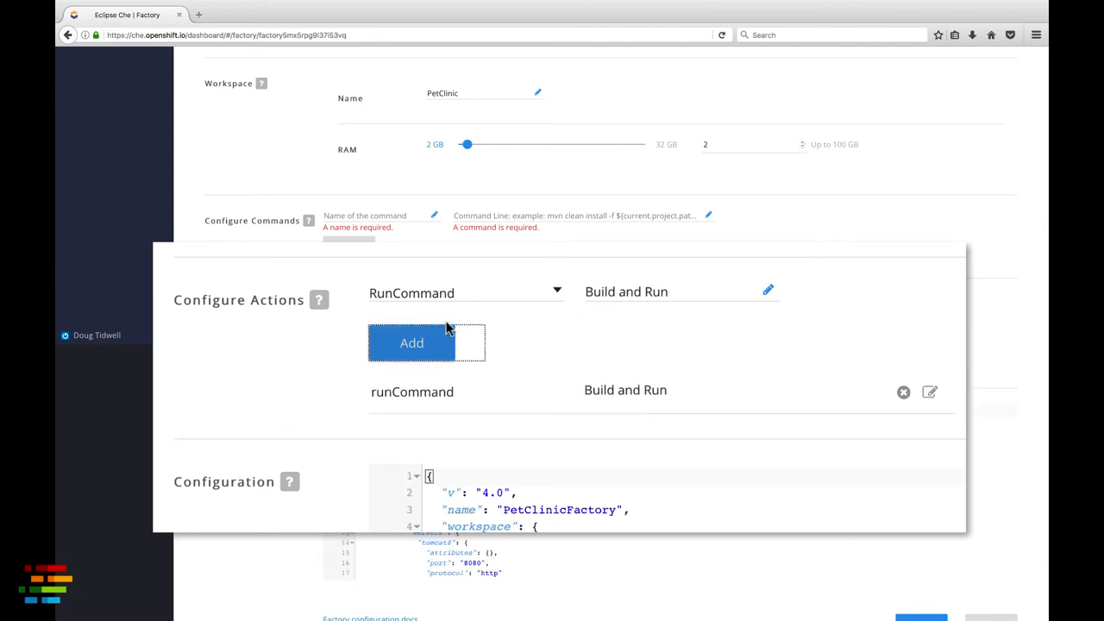
pyautogui.click(410, 342)
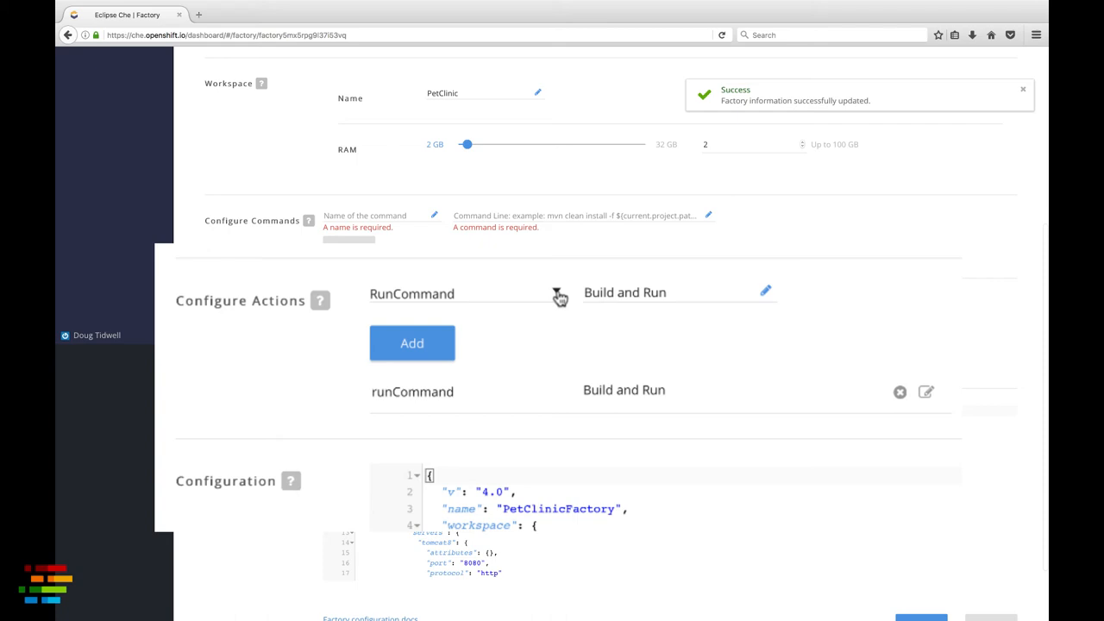
# Add an openFile action pointing to .../samples/petclinic/model/Pet.java.
pyautogui.click(469, 293)
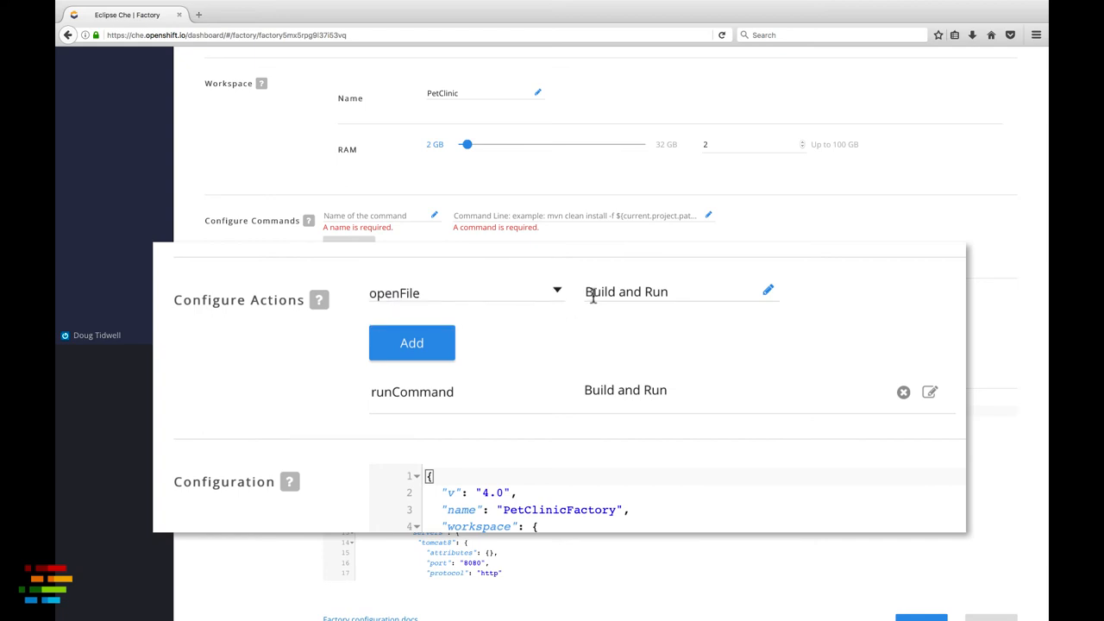
pyautogui.moveTo(117, 53)
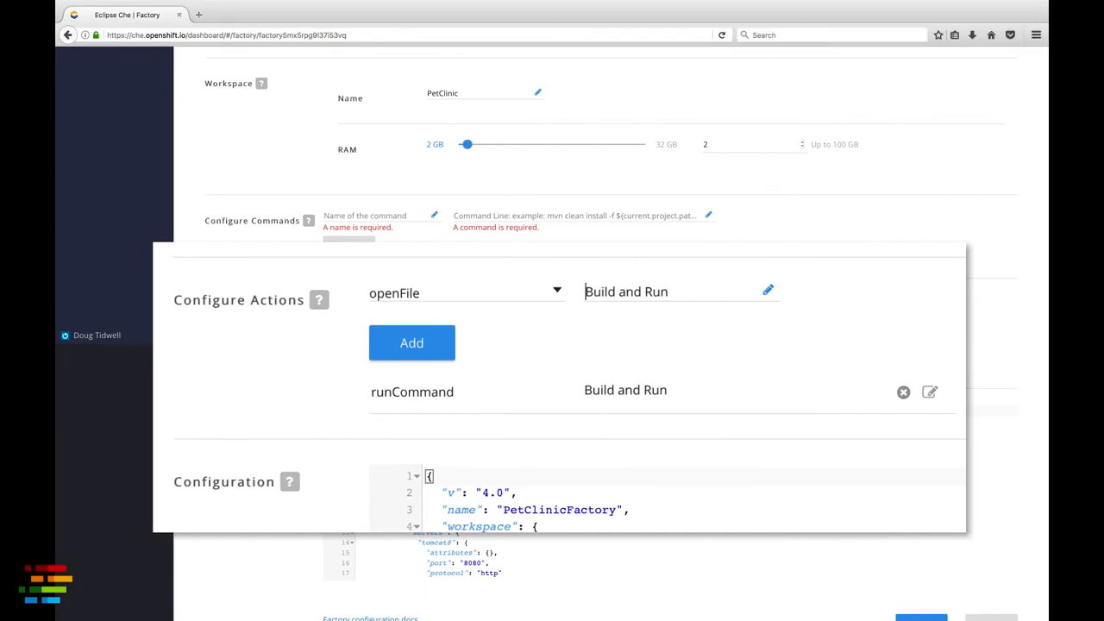
pyautogui.write('work/samples/petclinic/model')
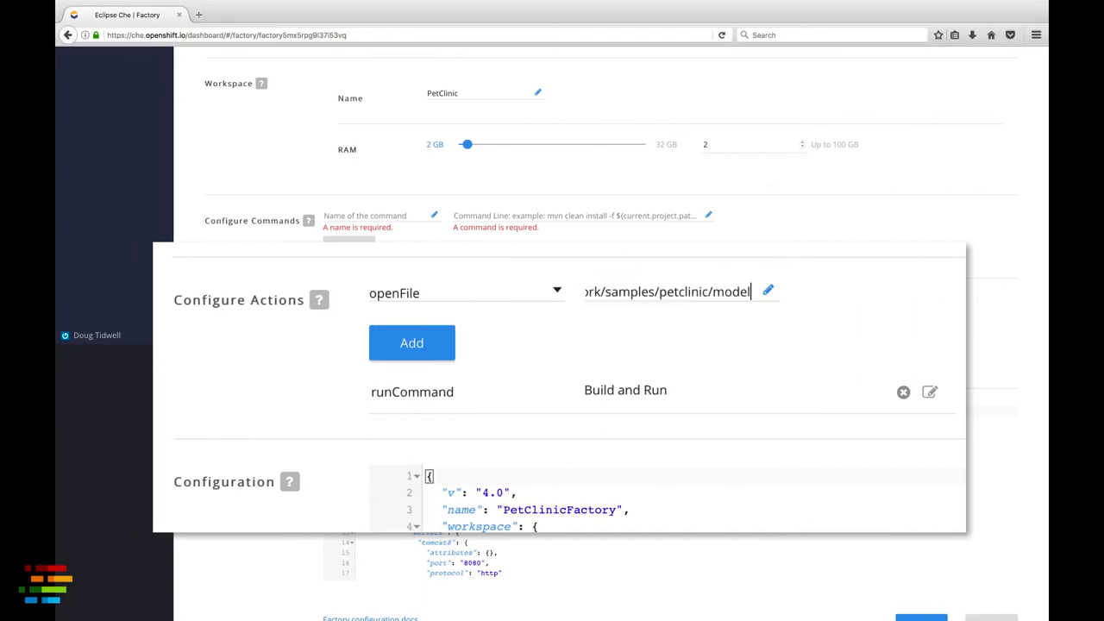
pyautogui.write('Pet')
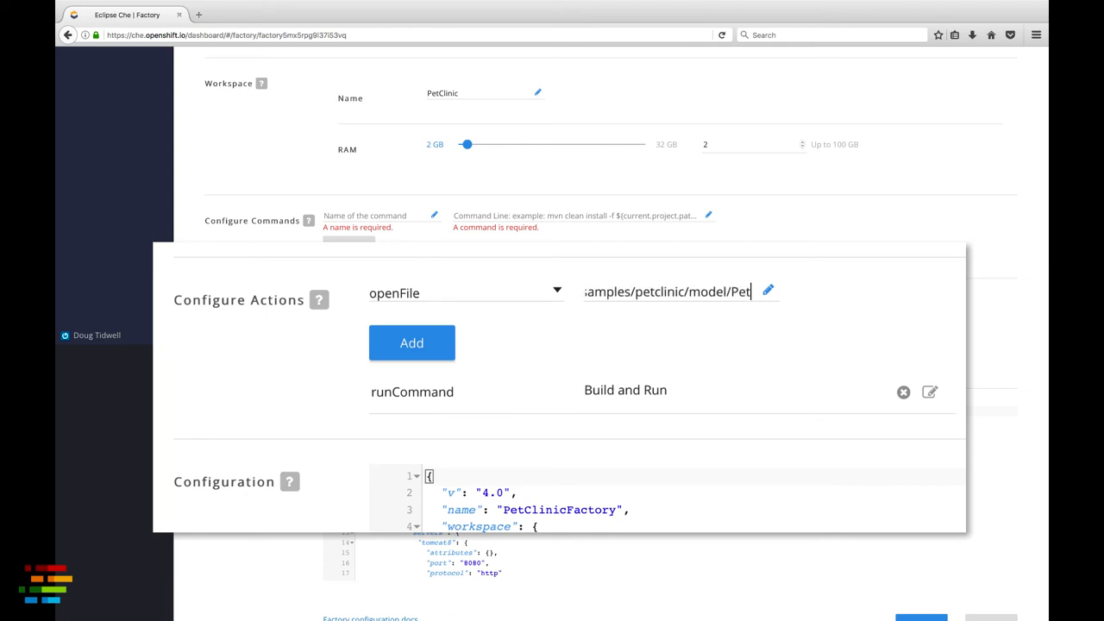
pyautogui.write('.java')
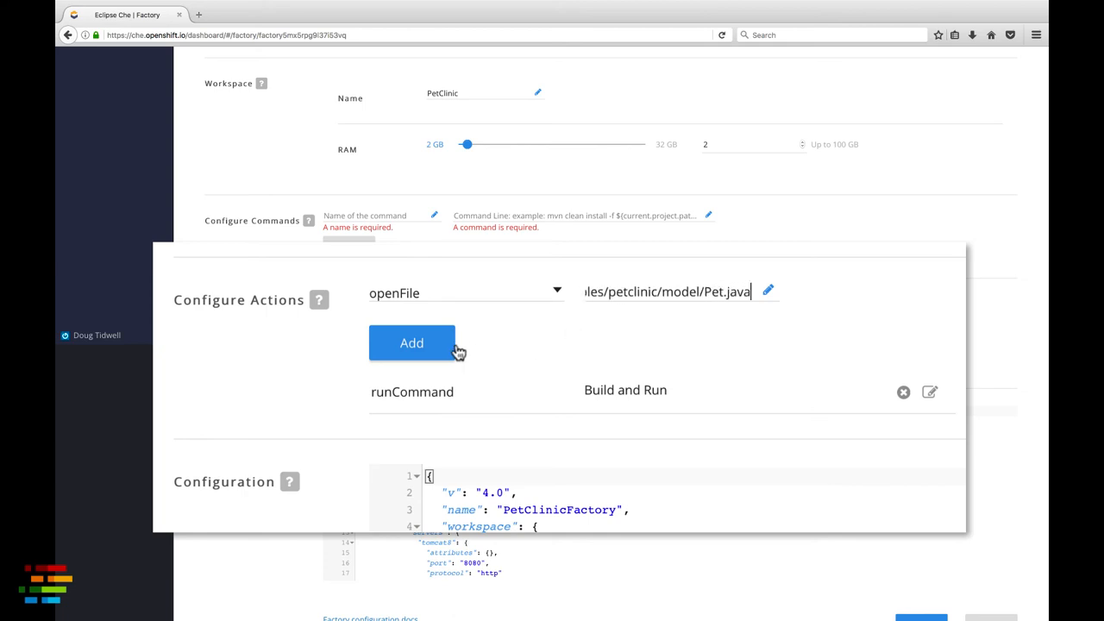
pyautogui.click(410, 342)
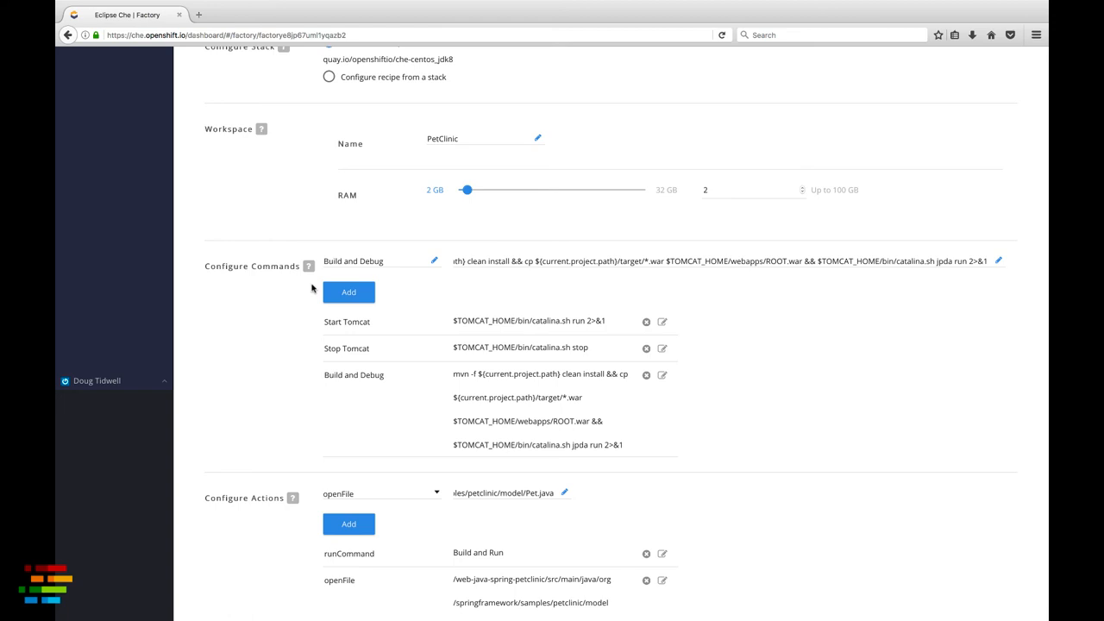
pyautogui.moveTo(281, 290)
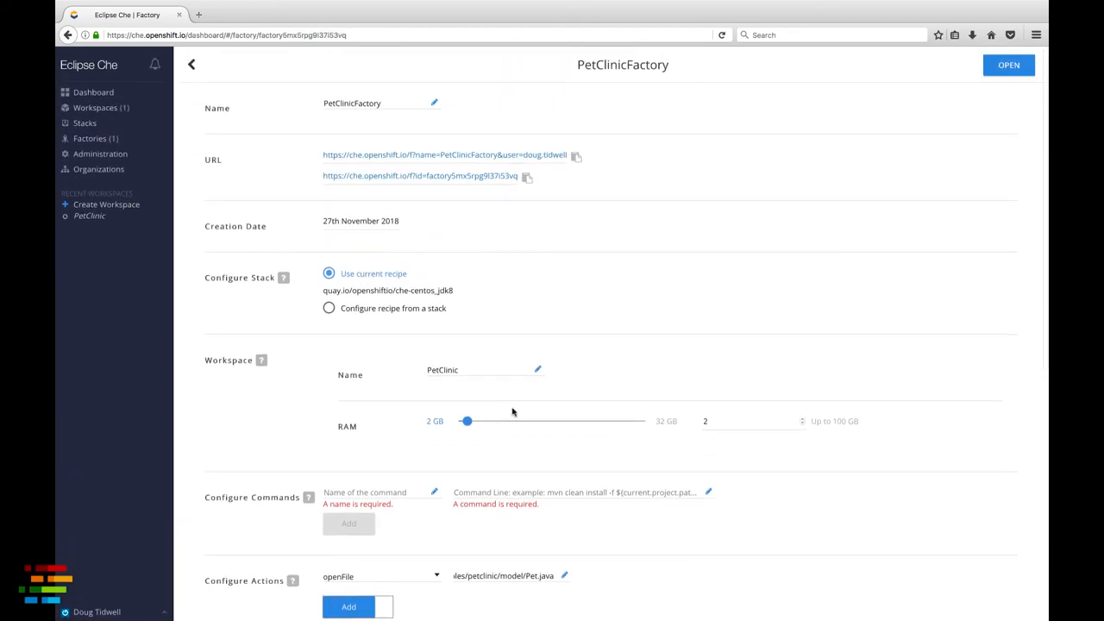
pyautogui.moveTo(526, 178)
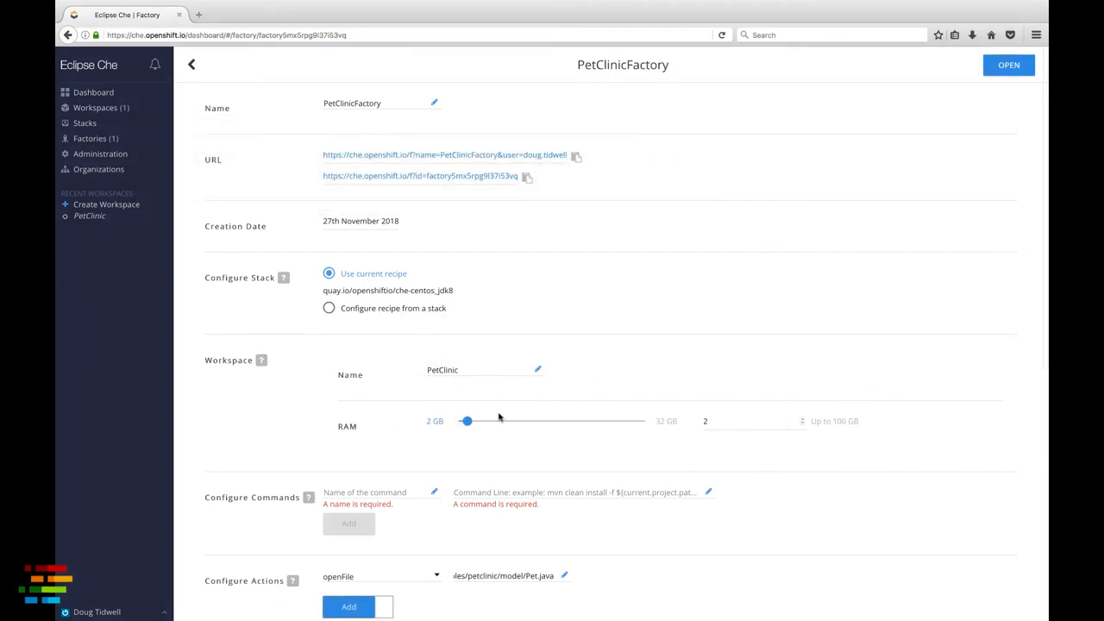
pyautogui.moveTo(966, 143)
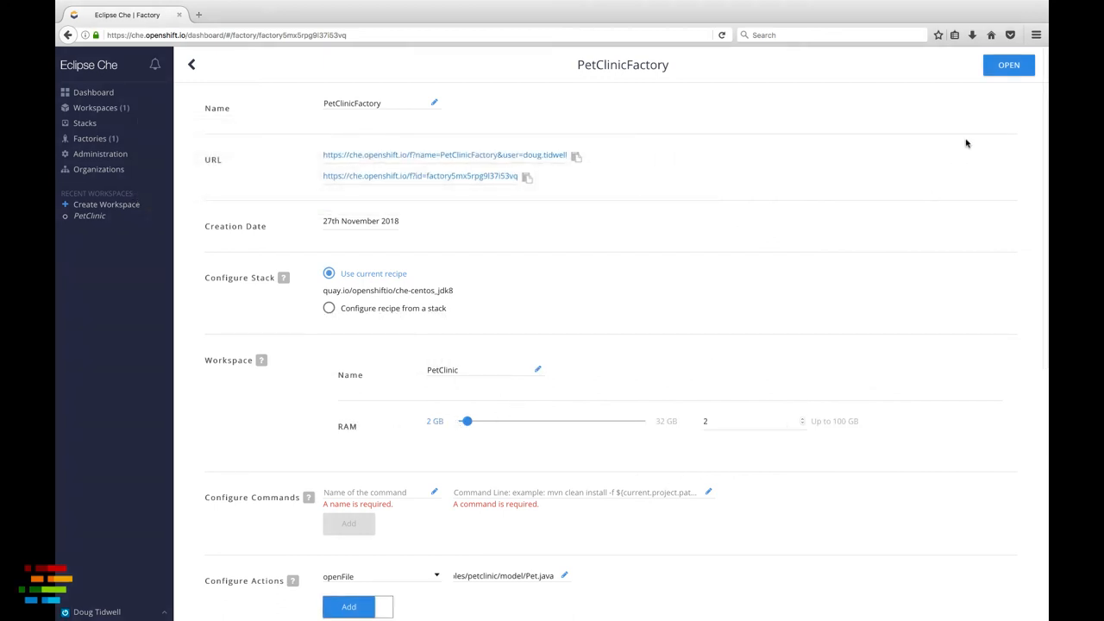
pyautogui.moveTo(1007, 66)
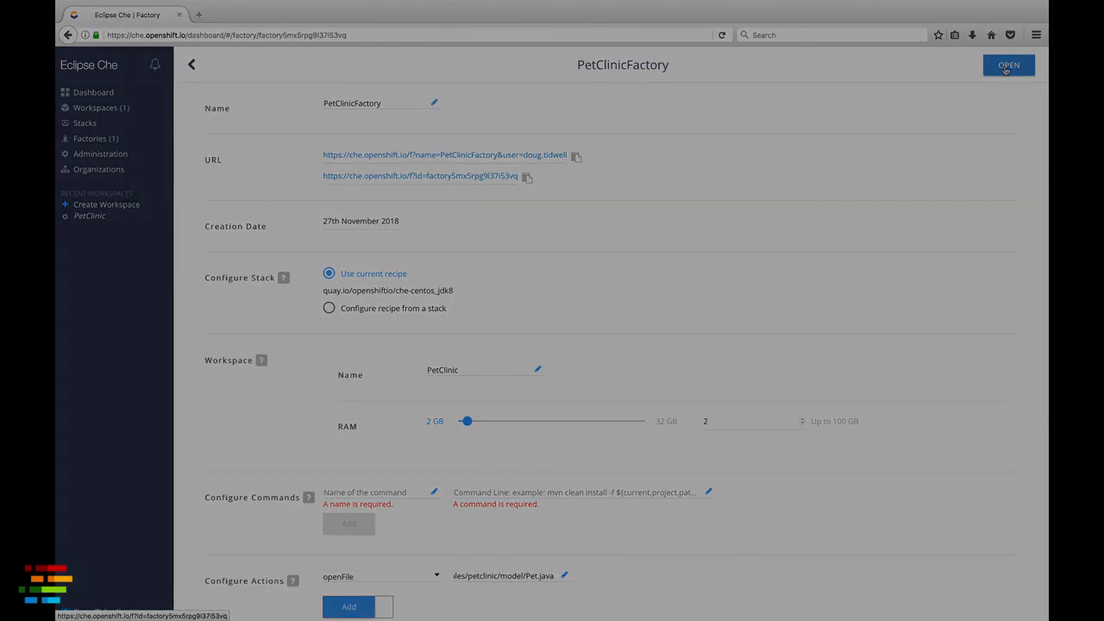
# Open the factory, sign in on OpenShift.io with username and password so the workspace starts loading.
pyautogui.click(1007, 66)
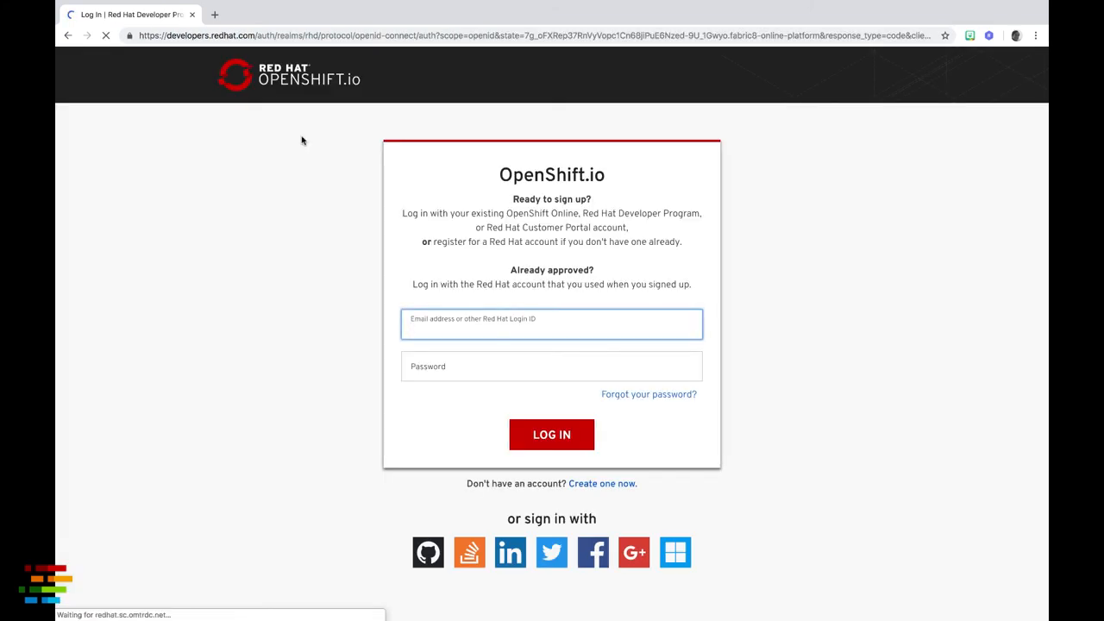
pyautogui.write('dougatdou')
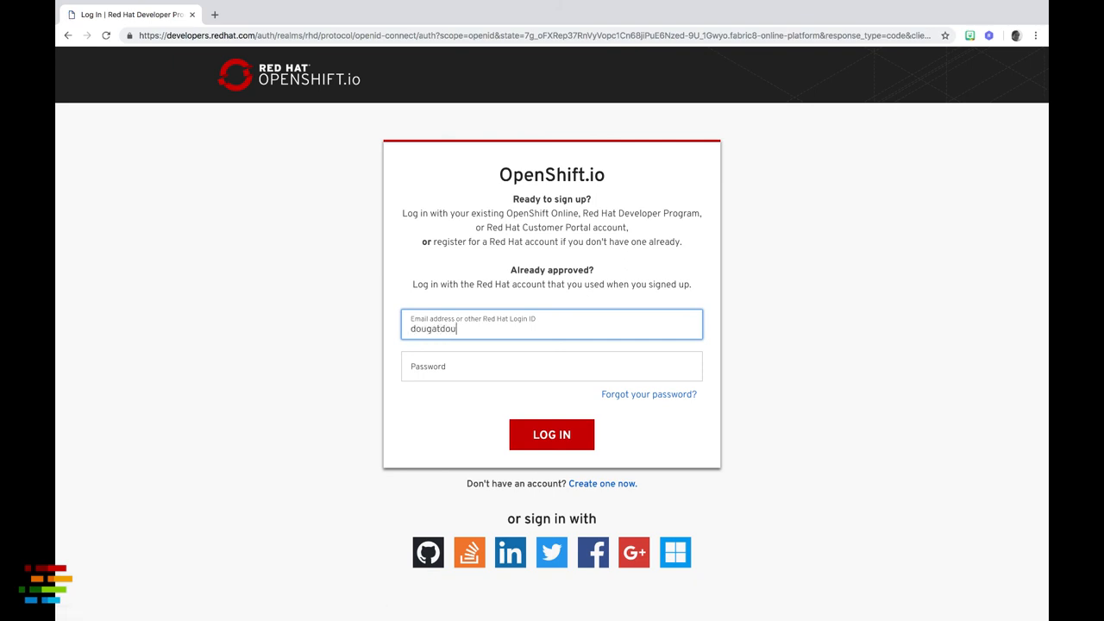
pyautogui.click(552, 365)
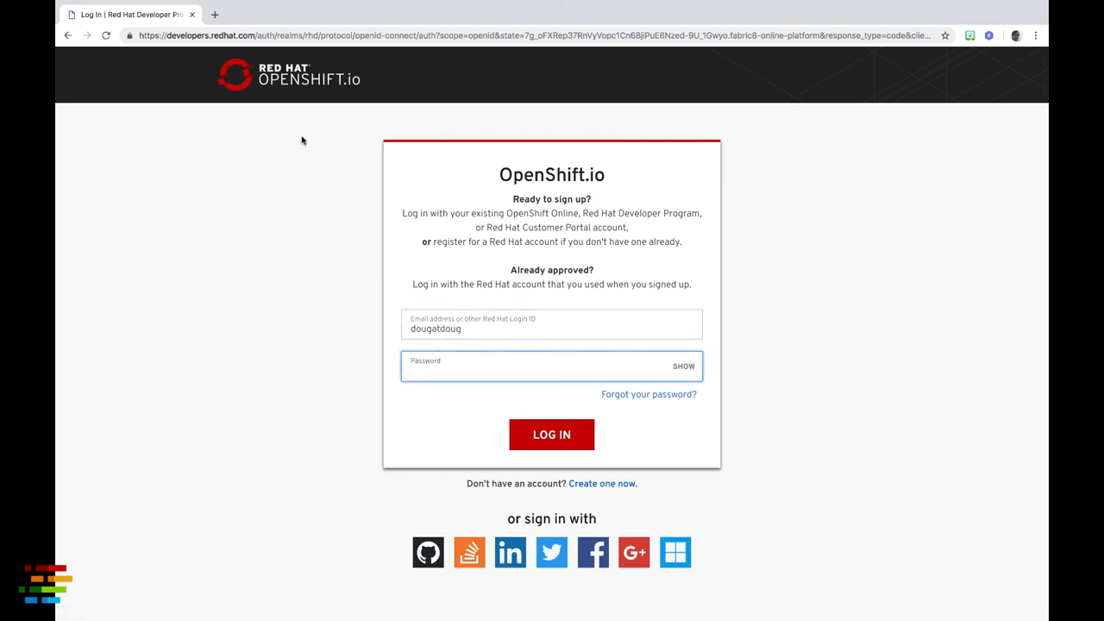
pyautogui.click(552, 434)
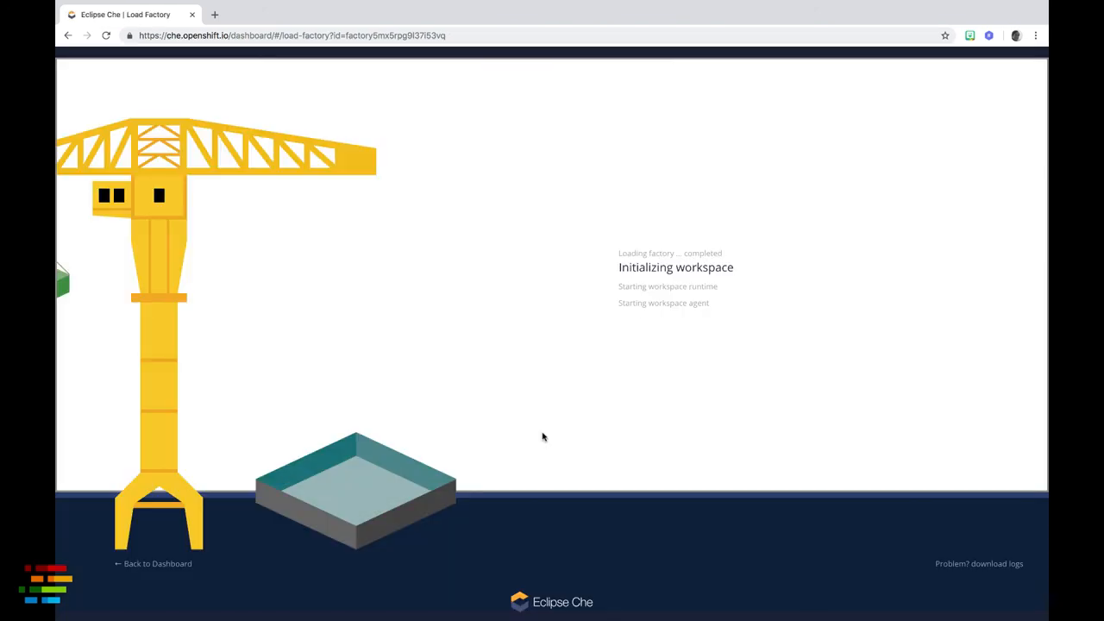